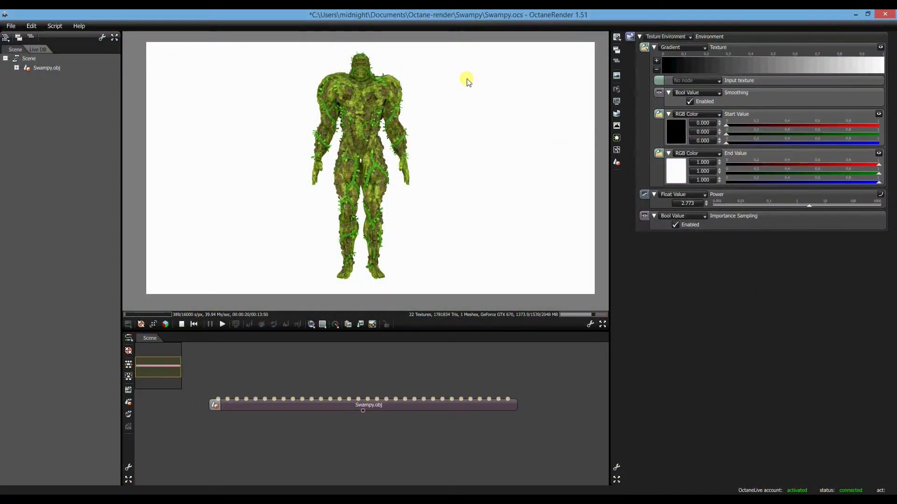
mouse_move(463, 159)
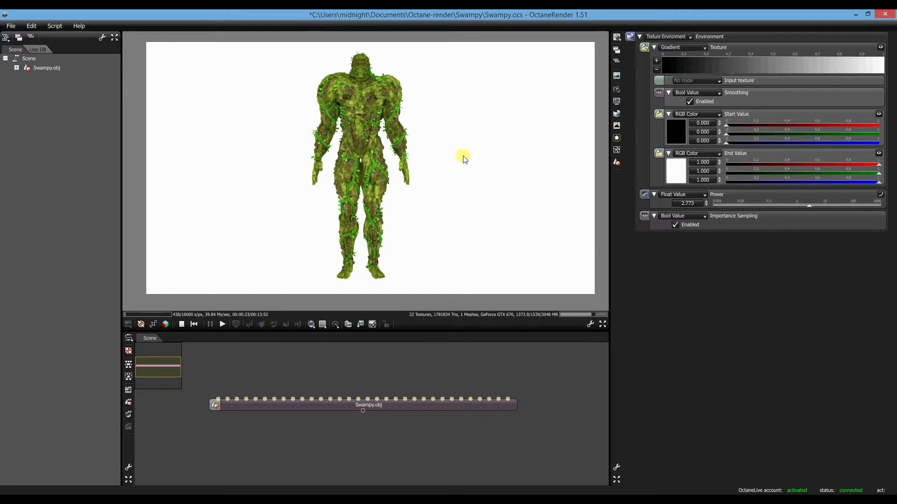
mouse_move(477, 145)
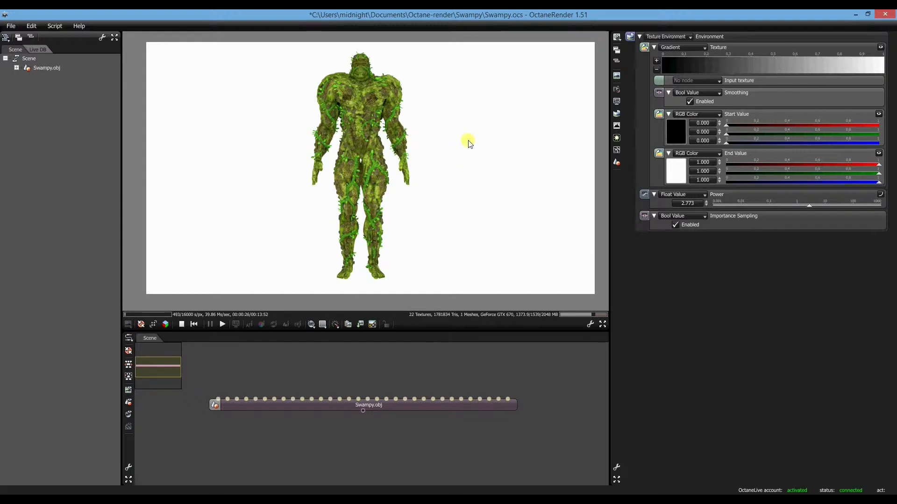
mouse_move(453, 146)
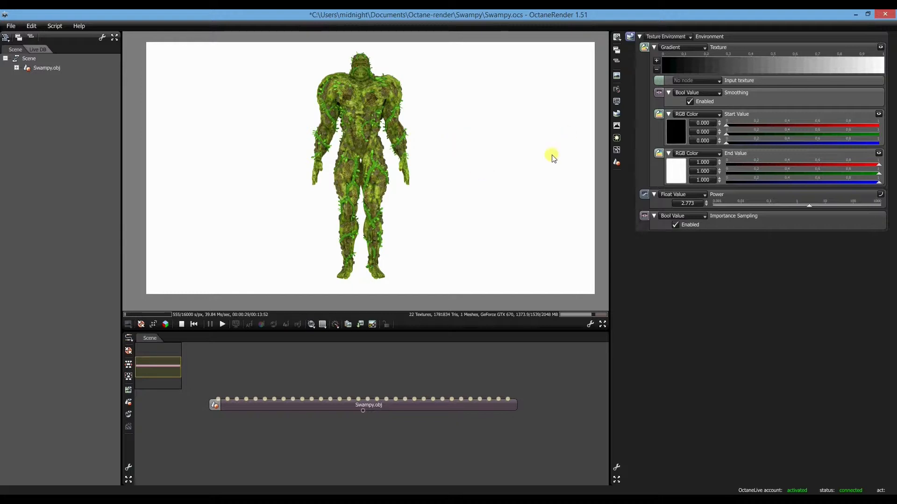
mouse_move(589, 79)
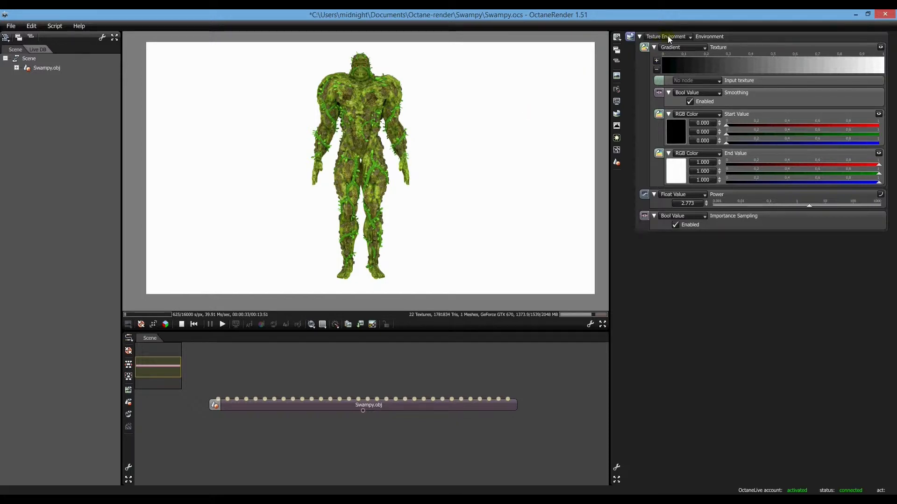
Keep the texture environment type with the Gradient texture selected.
click(667, 37)
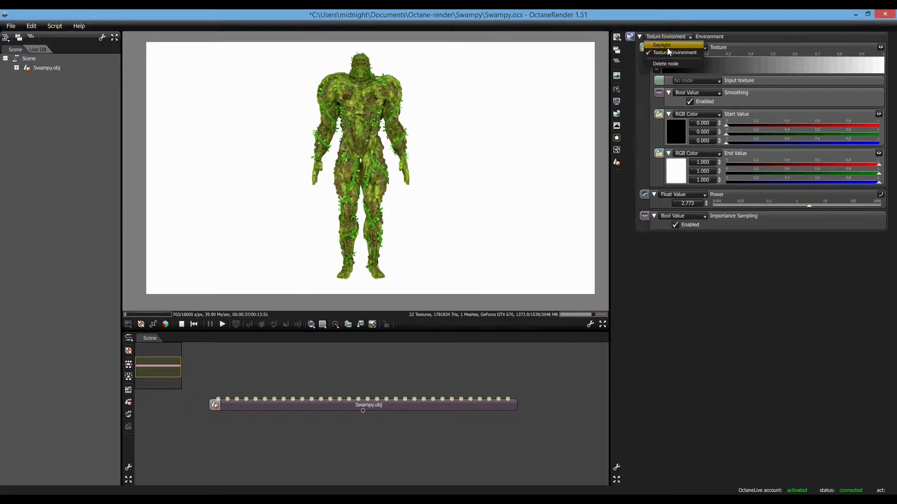
click(671, 47)
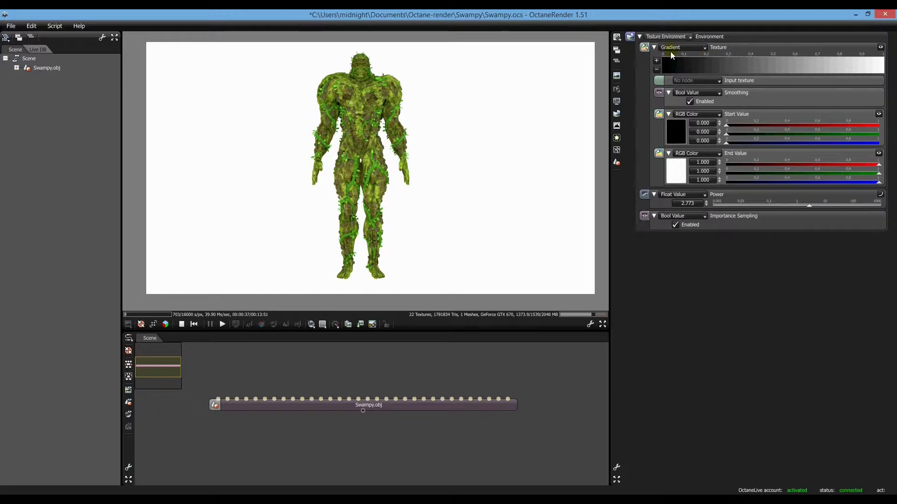
click(681, 47)
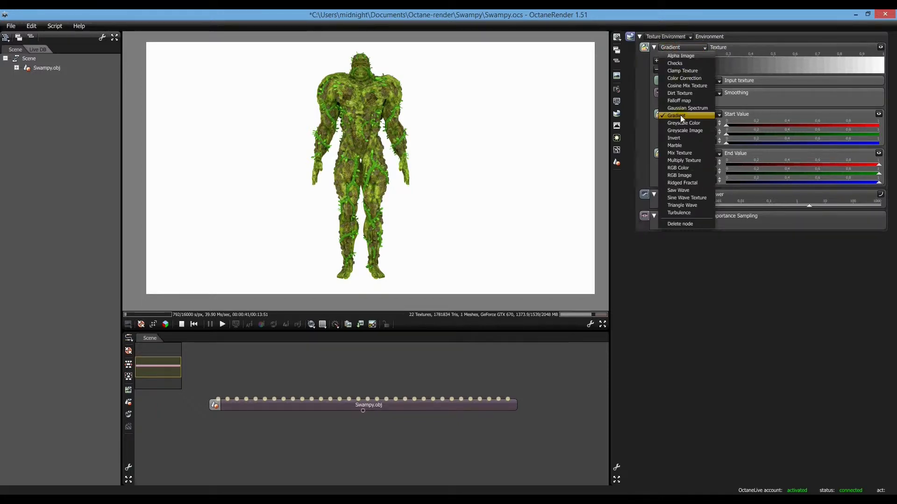
click(676, 116)
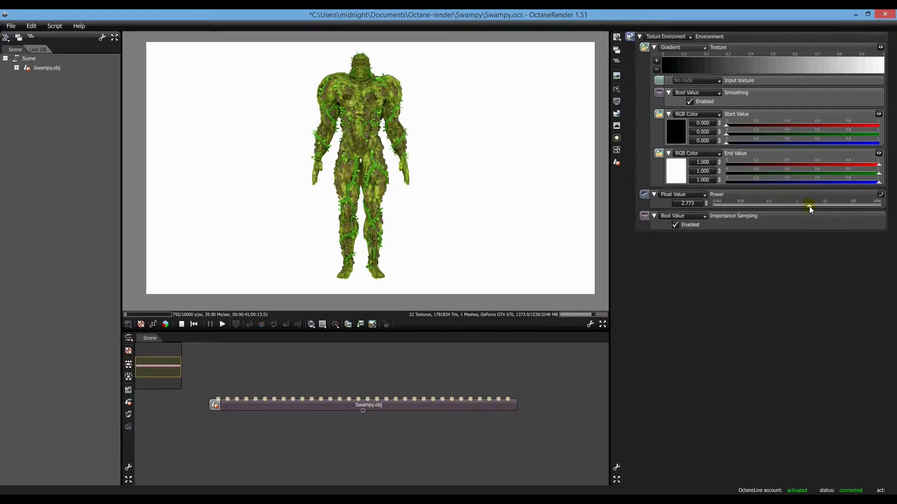
Fine-tune the gradient power to about 2.994 for a white background.
drag(809, 207, 803, 206)
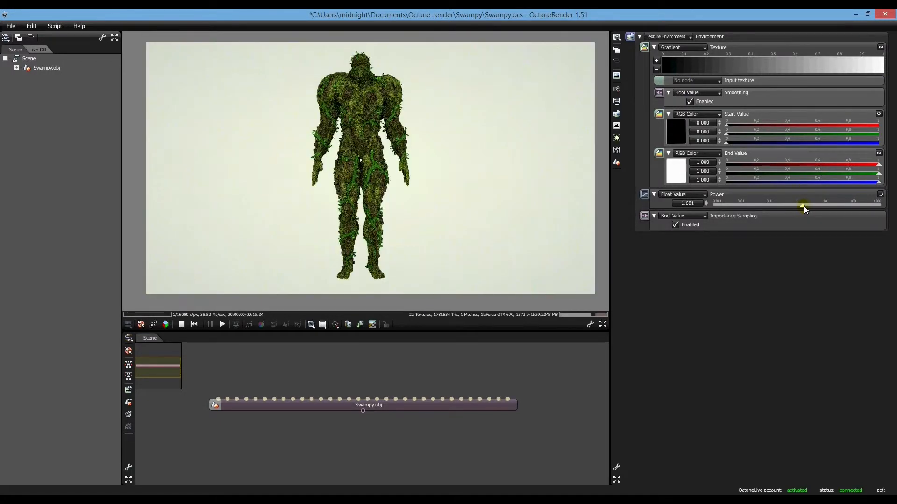
drag(801, 205, 812, 205)
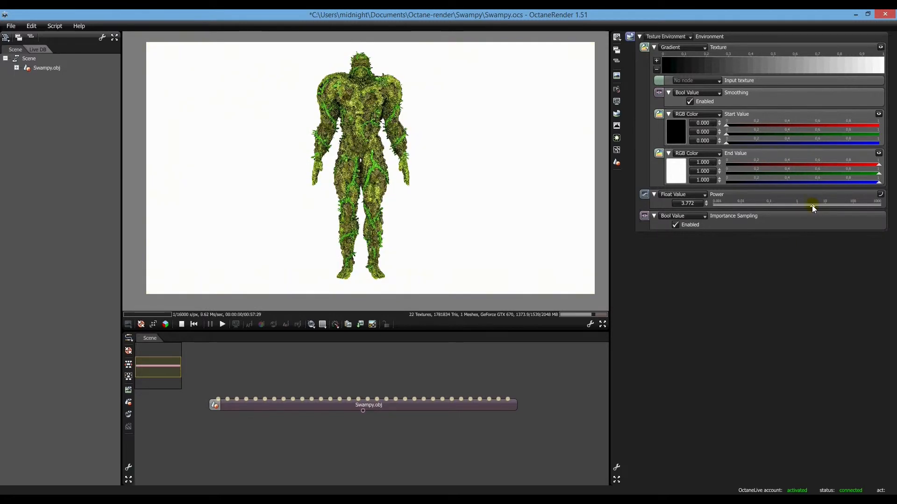
drag(811, 202, 809, 201)
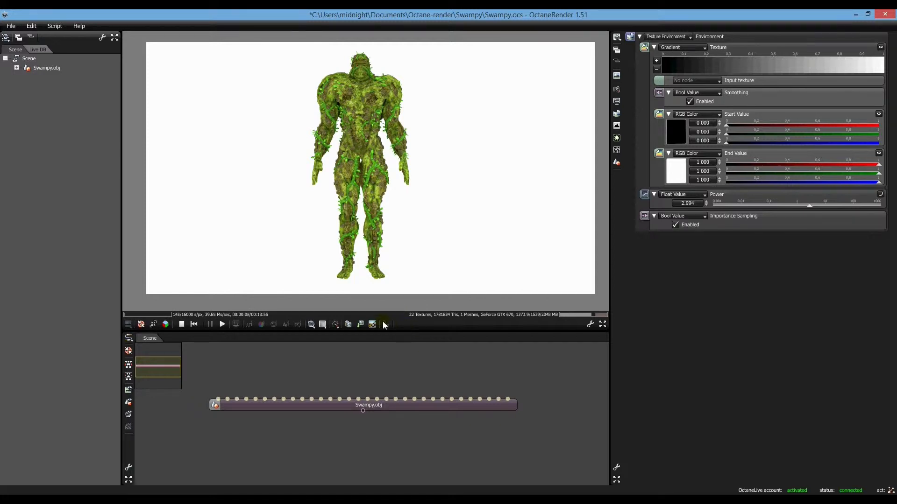
Run the Turntable Animation script on Swampy.obj and dismiss the no-render-target error.
click(401, 402)
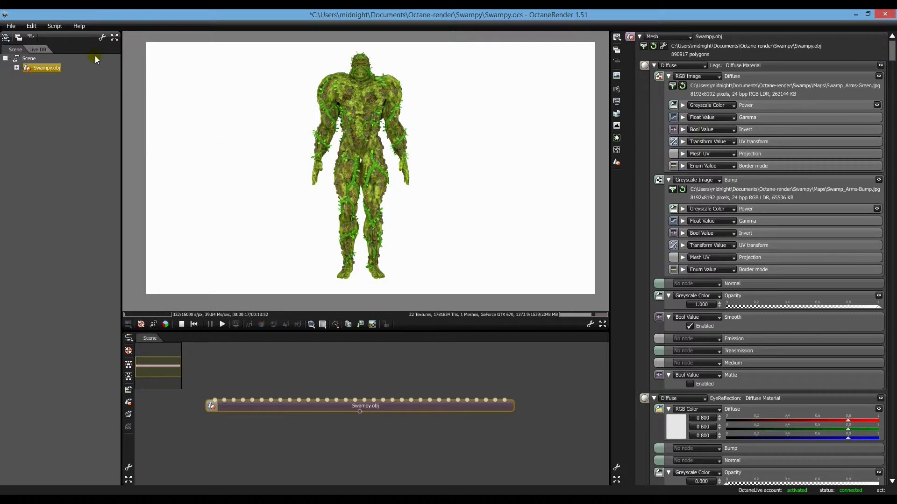
click(55, 27)
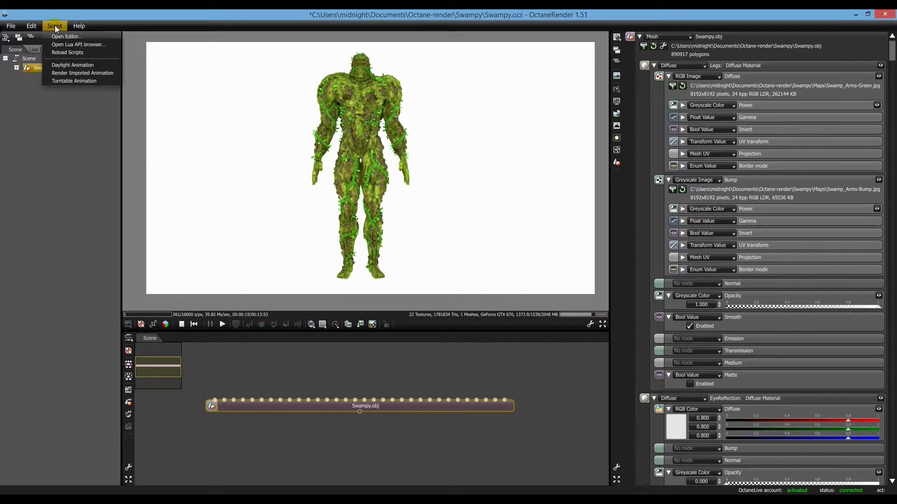
mouse_move(73, 81)
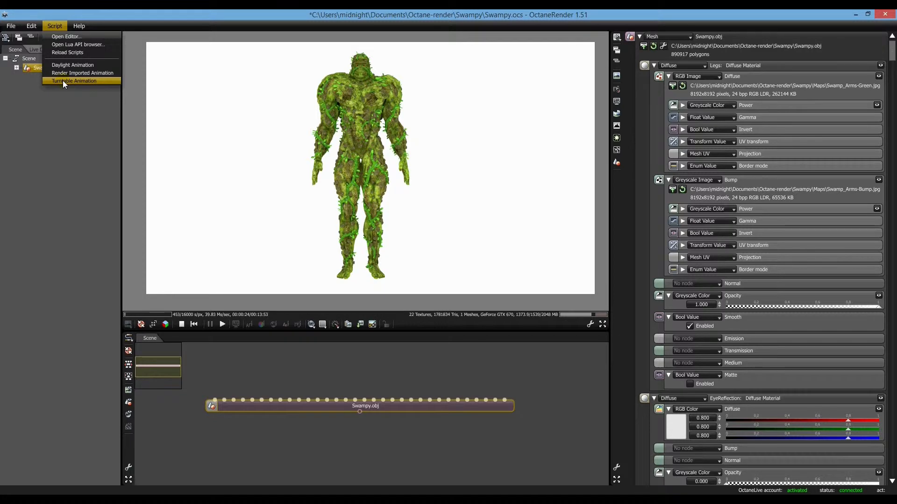
click(72, 80)
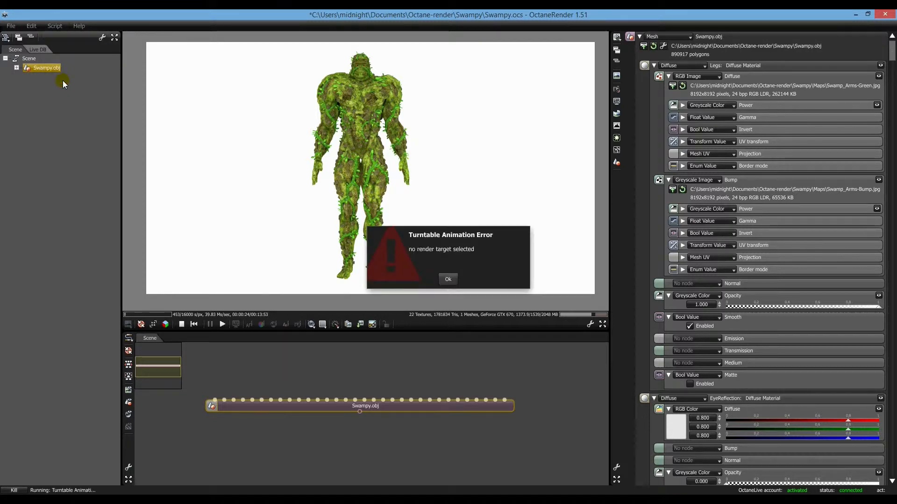
click(448, 280)
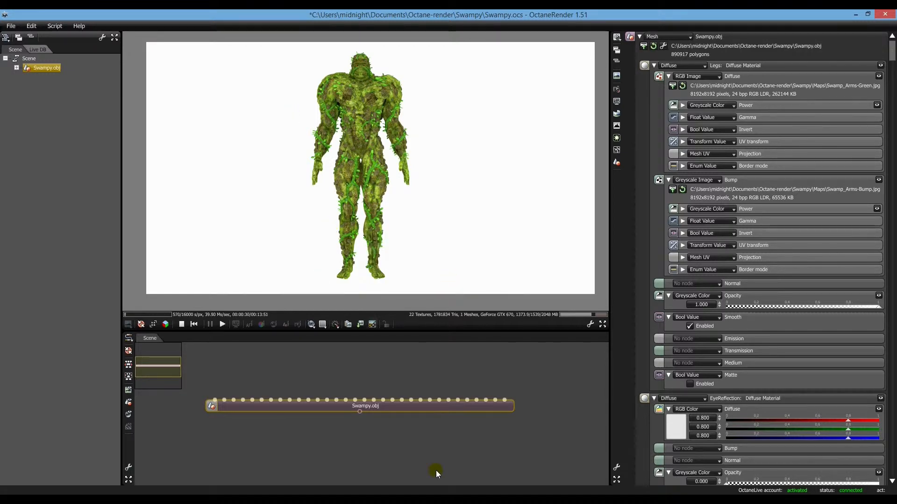
mouse_move(310, 151)
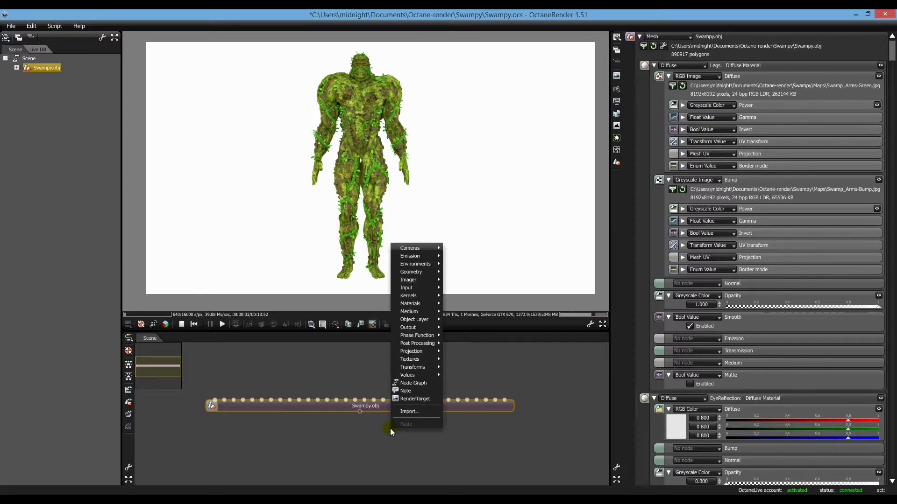
Add a RenderTarget node to the scene graph beside Swampy.obj.
click(356, 434)
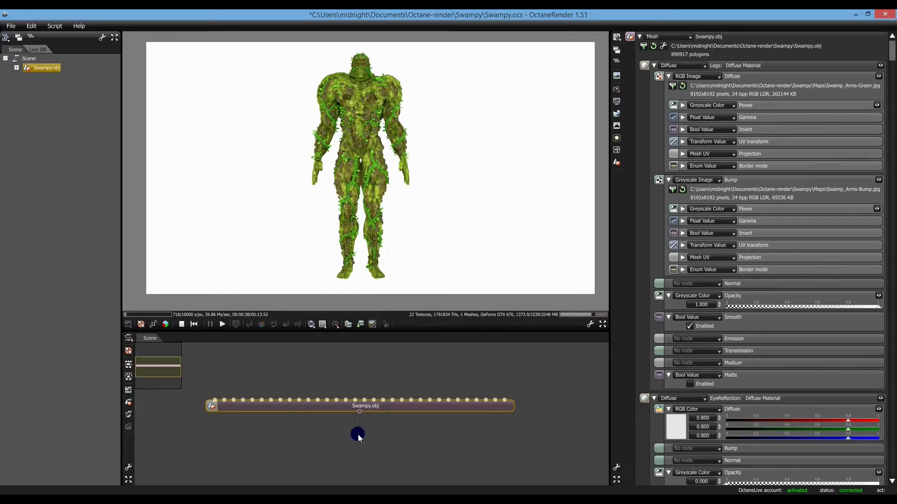
right_click(358, 434)
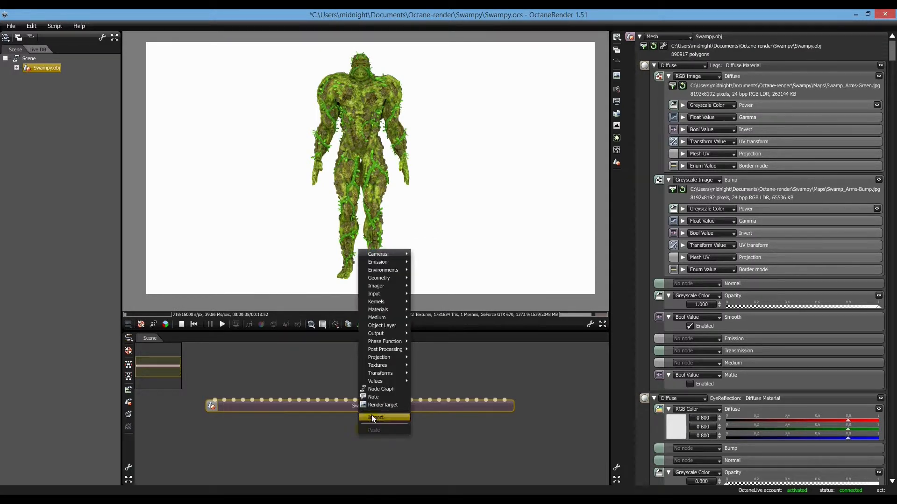
mouse_move(383, 404)
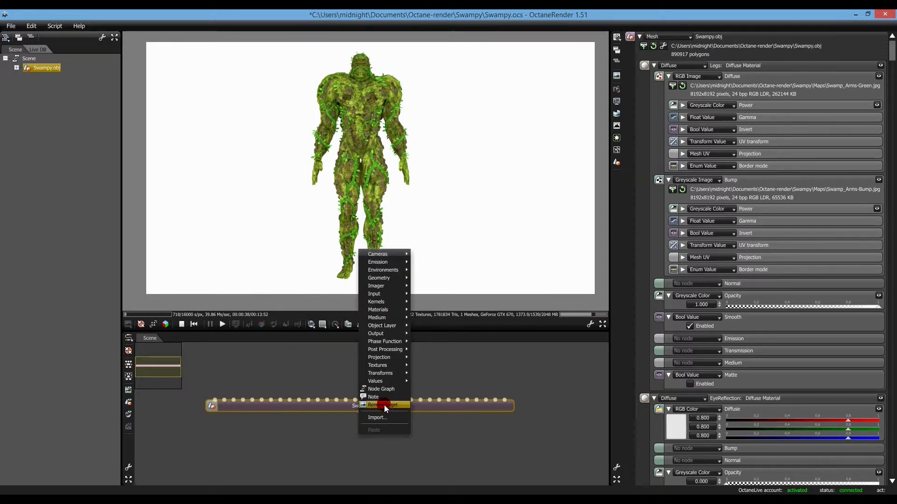
click(382, 405)
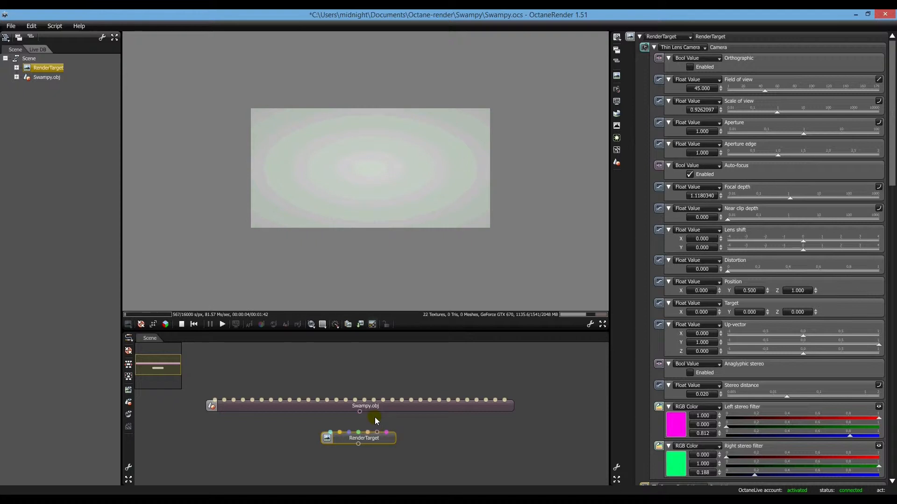
mouse_move(359, 412)
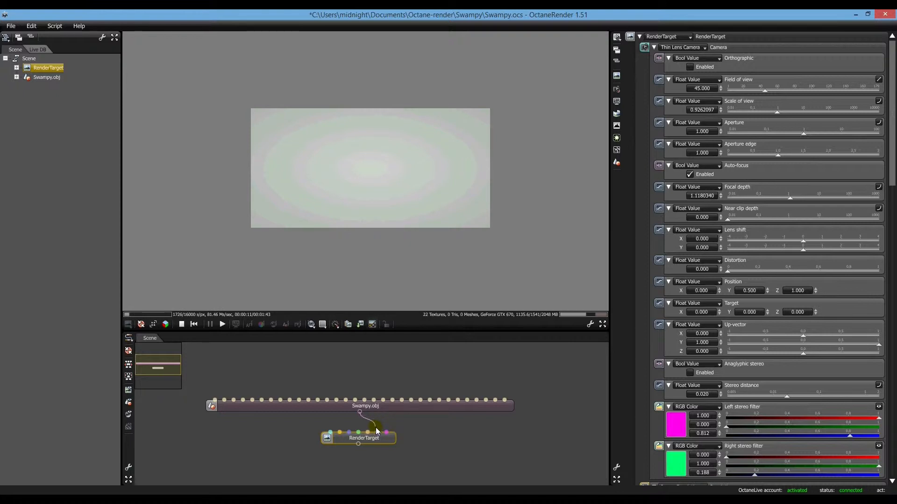
mouse_move(378, 430)
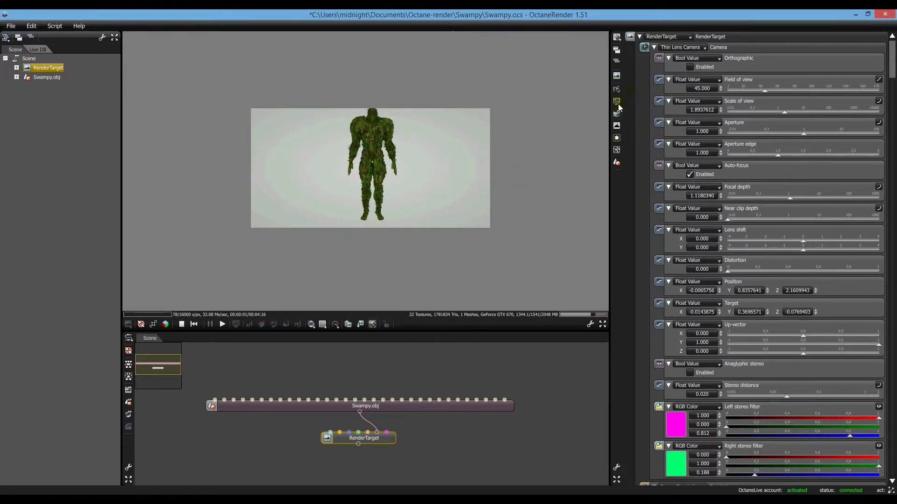
Set the render target resolution to the 1920 x 1080 HDCAM SR preset, then show Swampy's material.
click(338, 432)
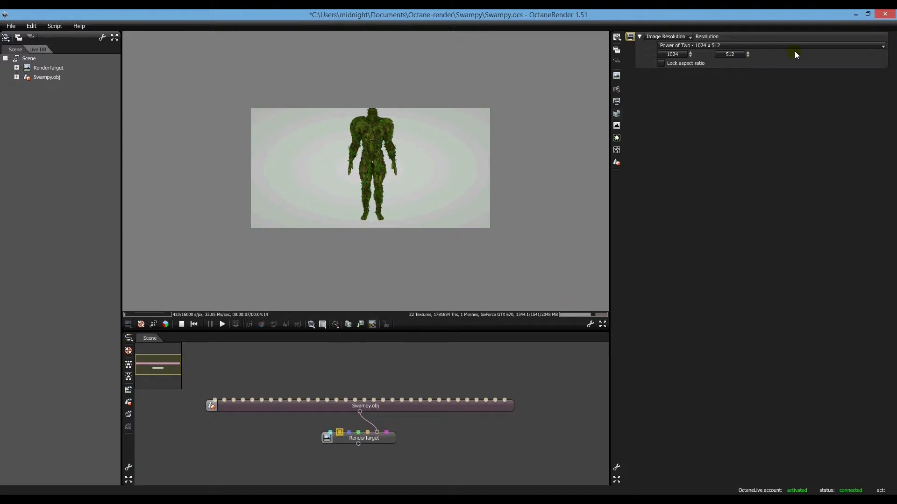
click(772, 45)
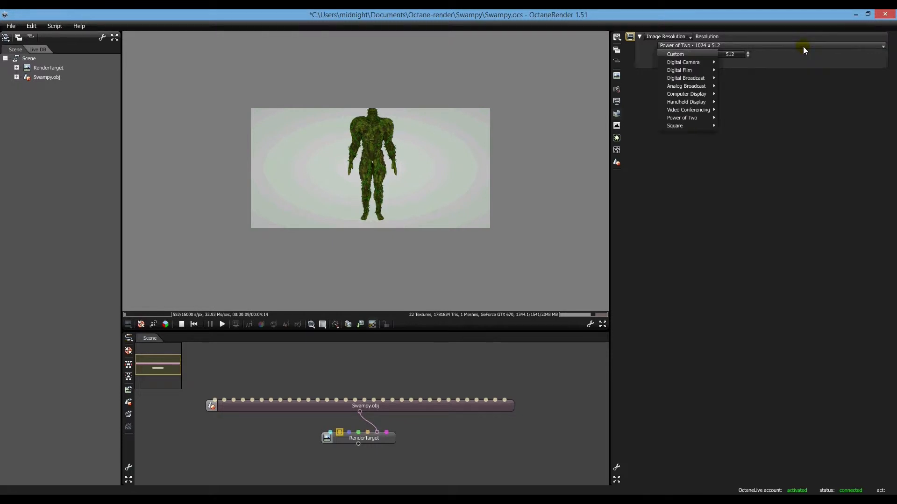
mouse_move(683, 63)
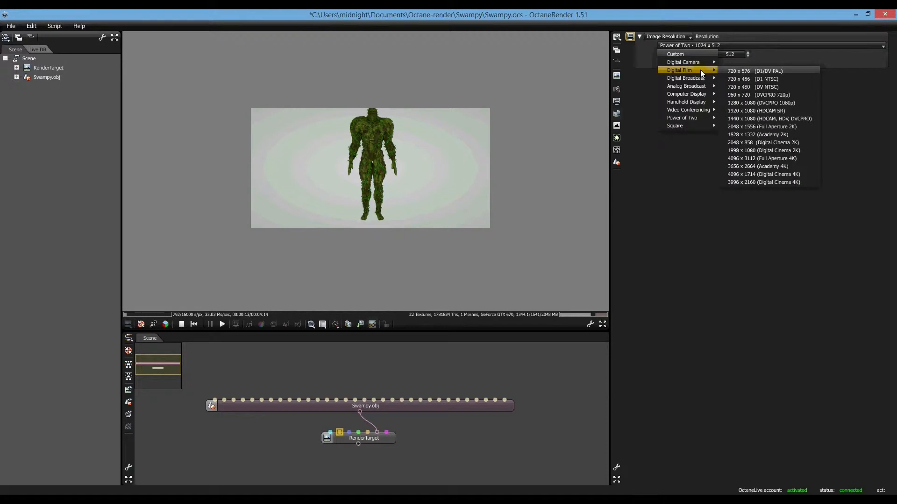
mouse_move(750, 126)
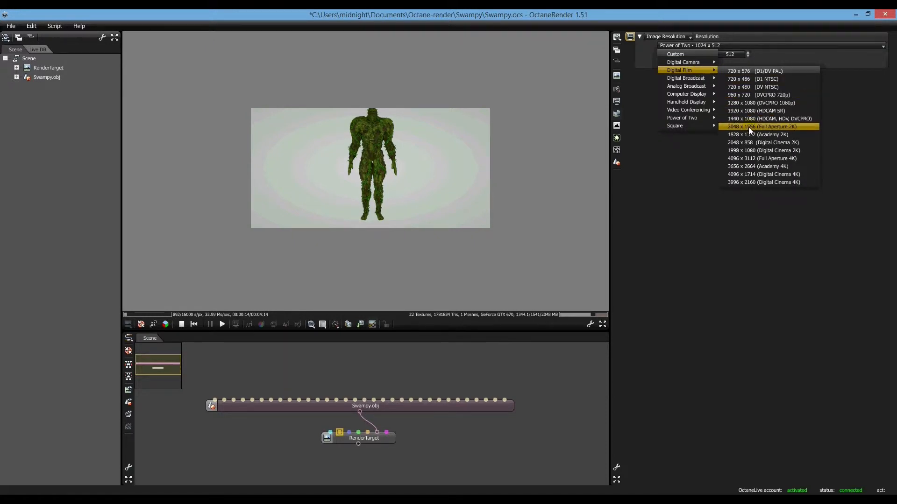
click(754, 111)
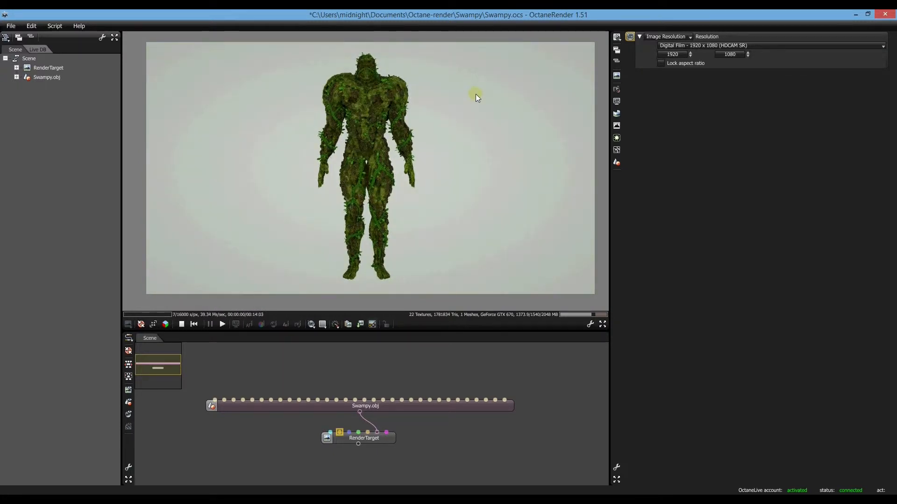
click(363, 438)
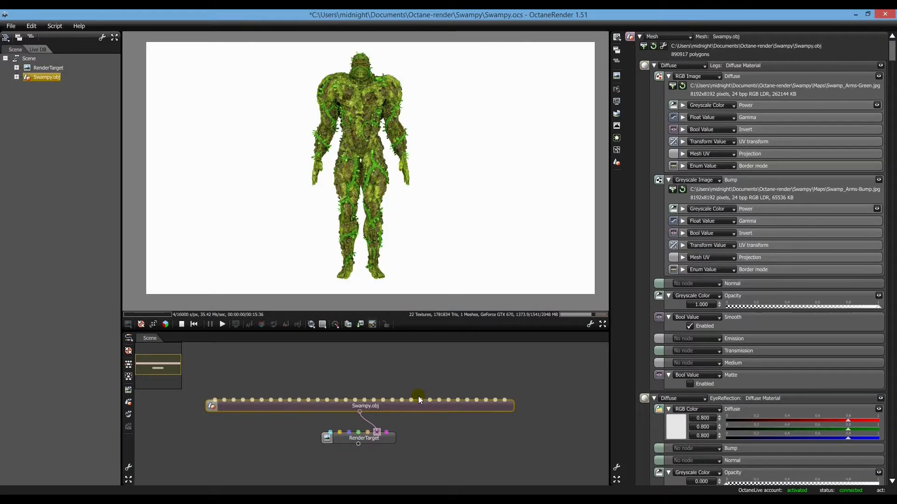
Make the render target's environment a Gradient texture at power about 3.2 for a white background.
click(364, 437)
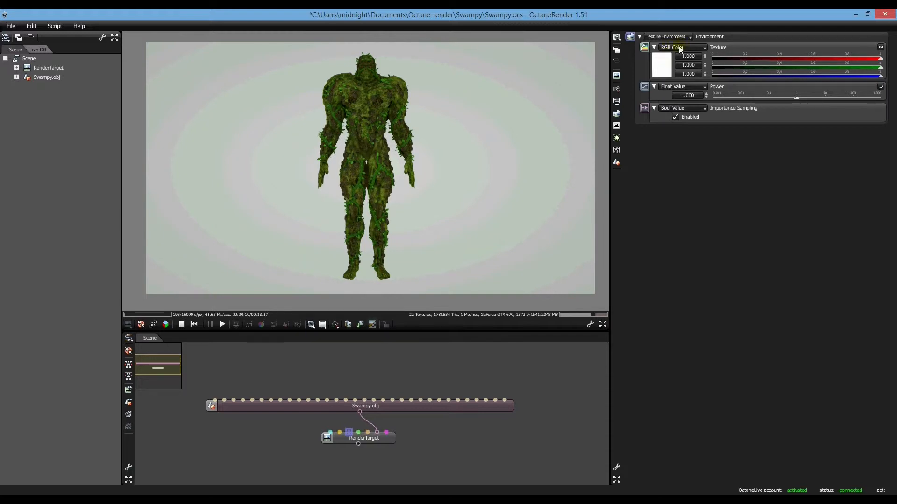
click(681, 47)
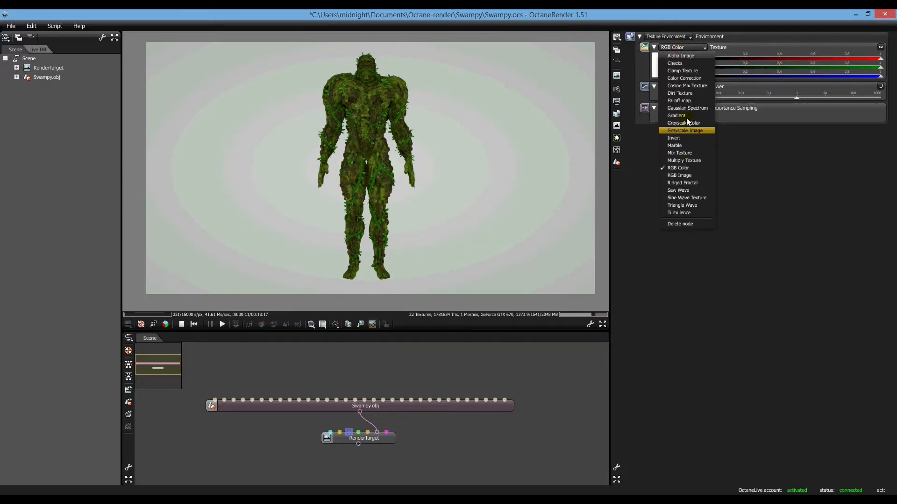
click(677, 115)
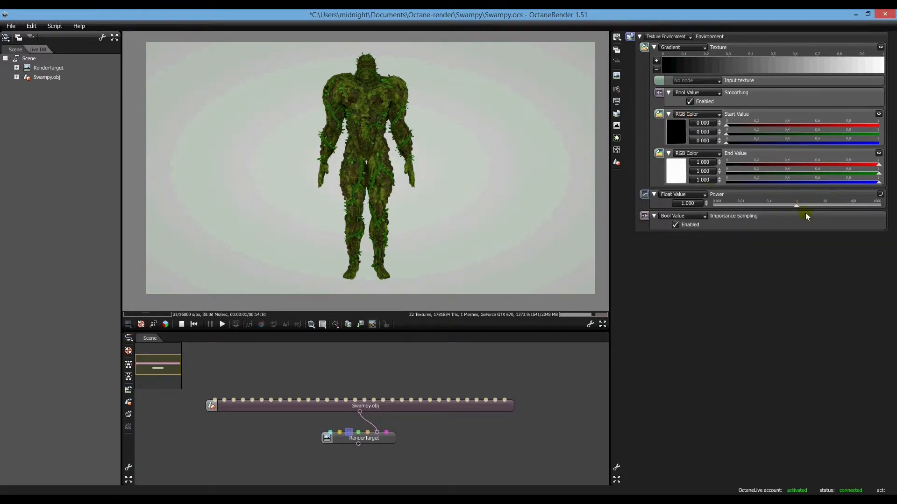
drag(797, 205, 814, 205)
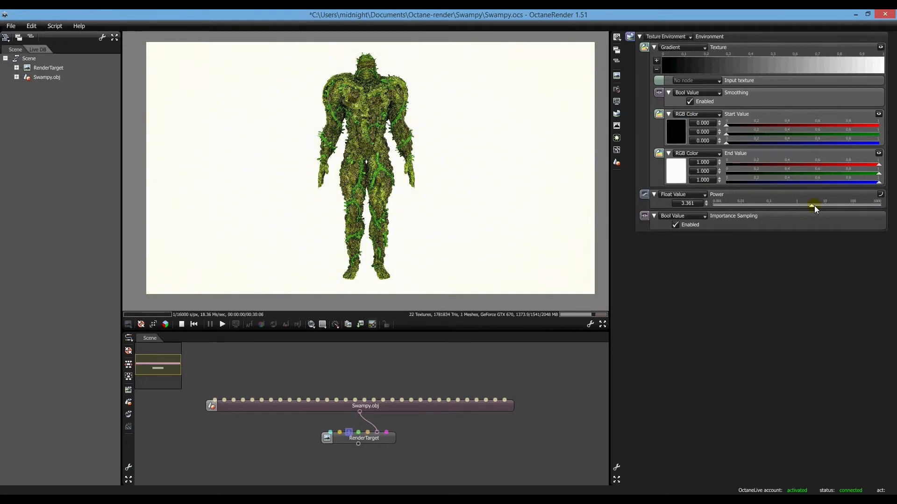
drag(815, 206, 810, 207)
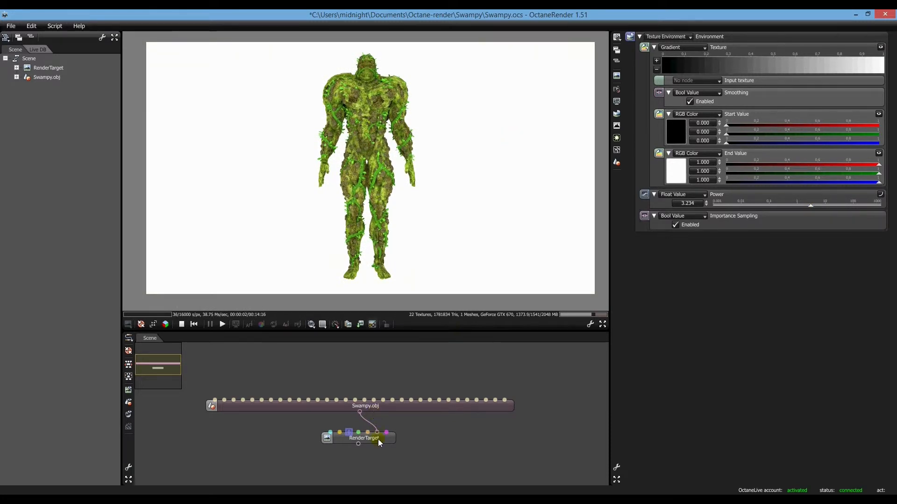
click(364, 438)
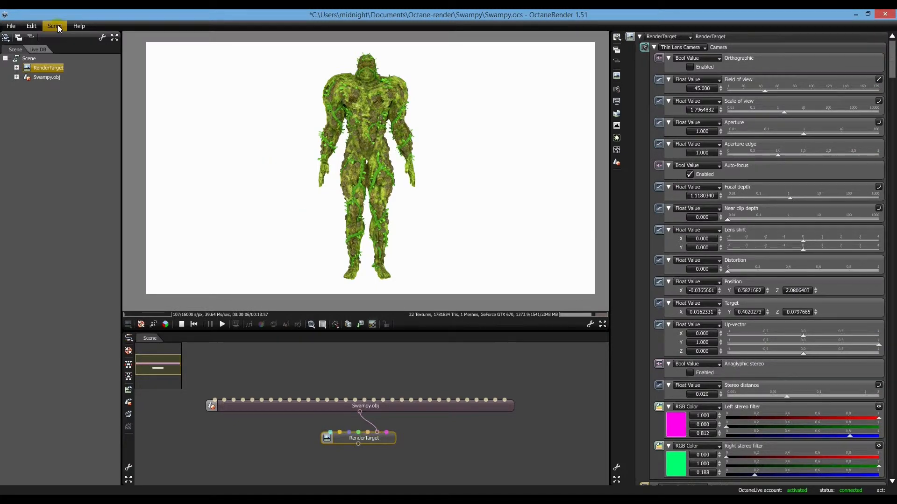
Launch the Turntable Animation script and move its dialog away from the model.
click(54, 26)
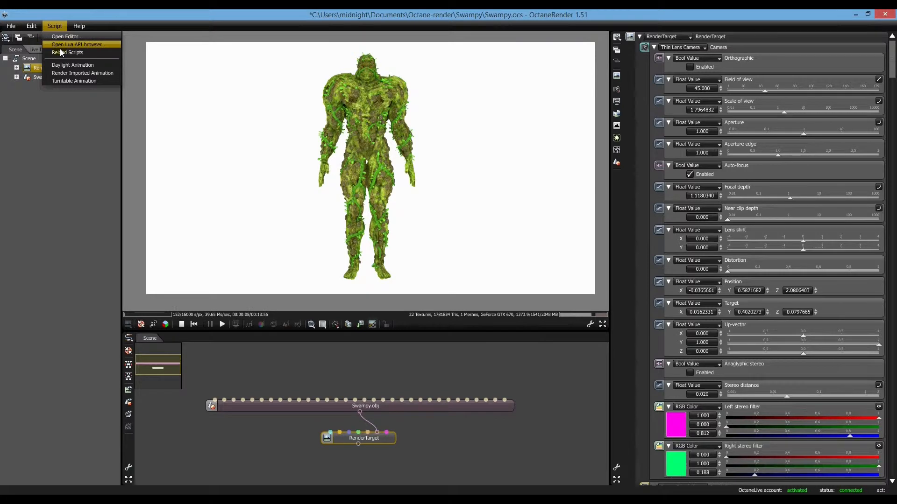
mouse_move(73, 81)
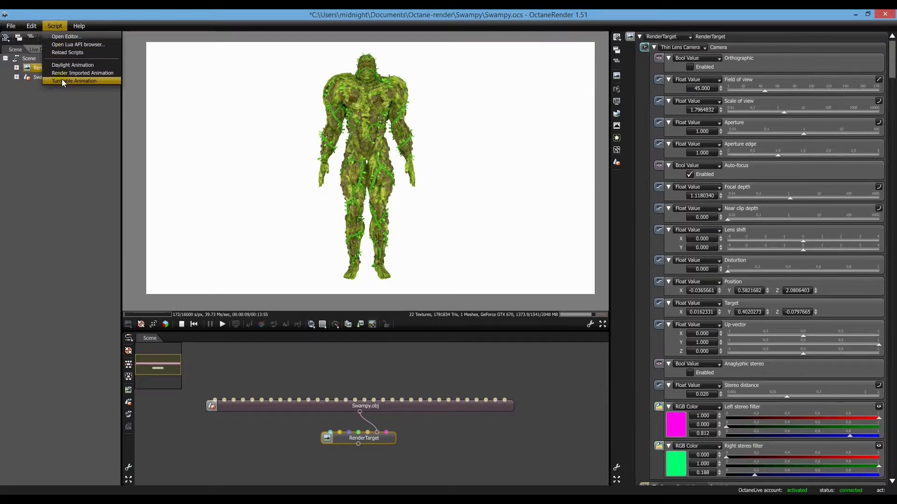
click(75, 80)
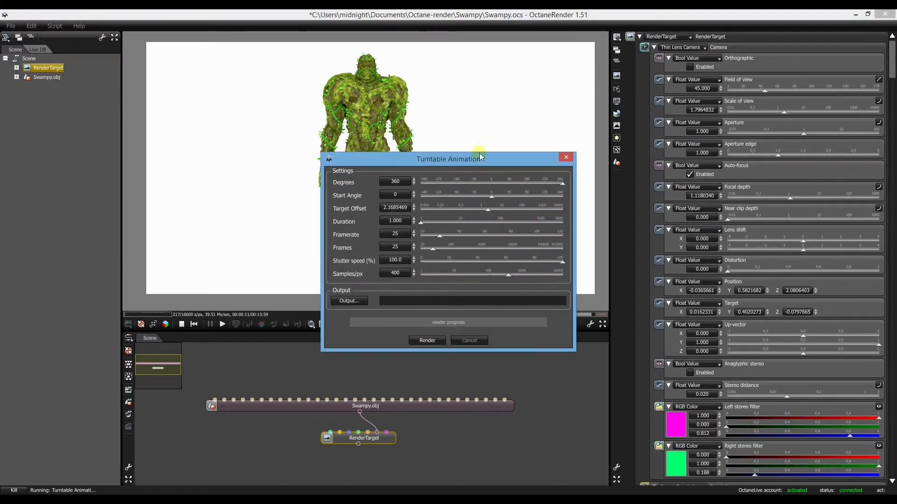
drag(450, 159, 253, 177)
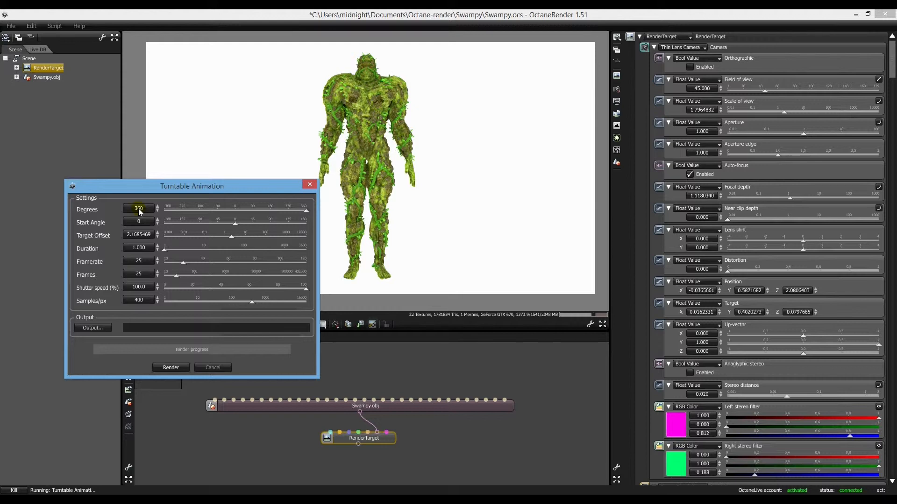
Set the turntable duration to 5.000 seconds (125 frames) and go to choose the output location.
click(138, 223)
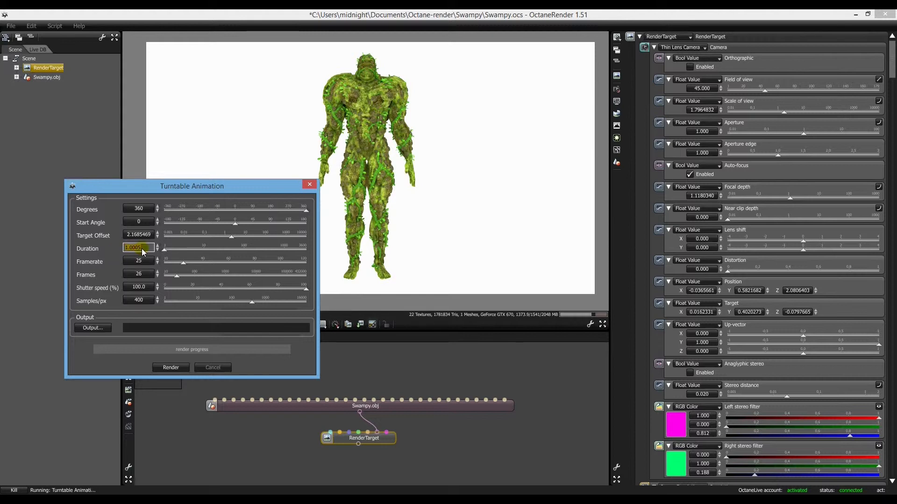
text(5.000)
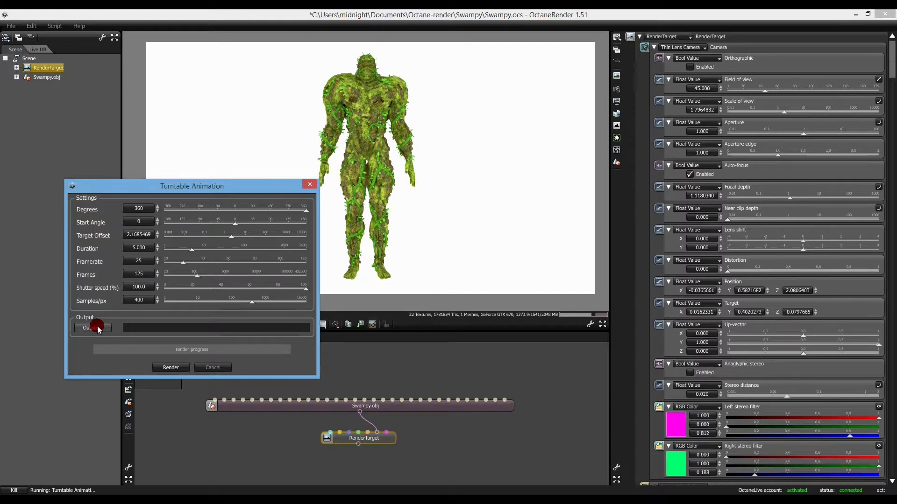
click(93, 327)
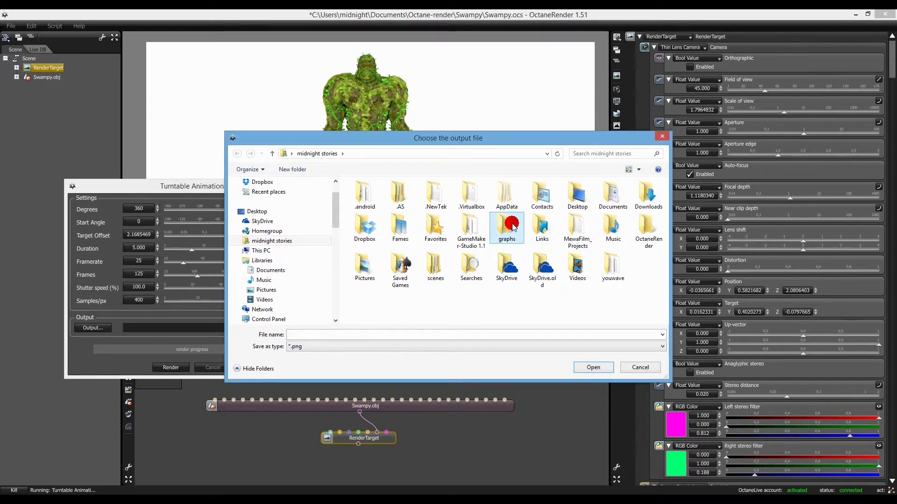
Save the turntable frames as 'frame' inside the graphs folder.
double_click(506, 224)
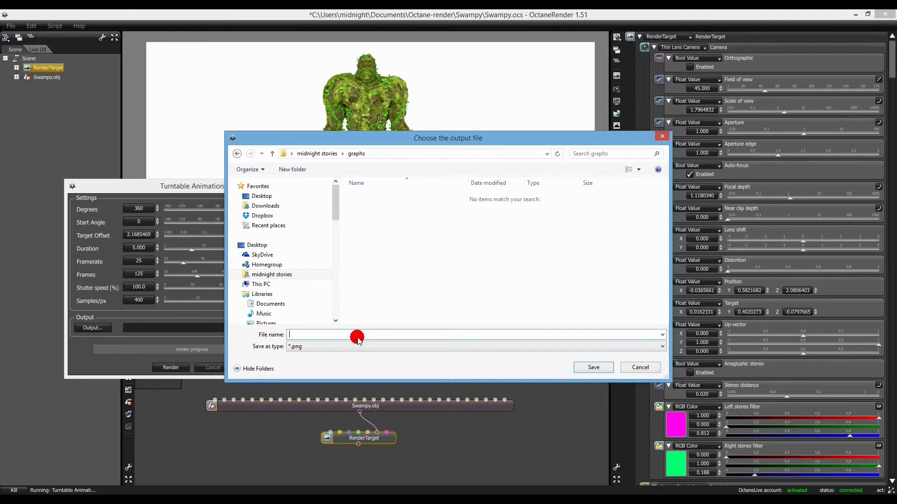
text(frame)
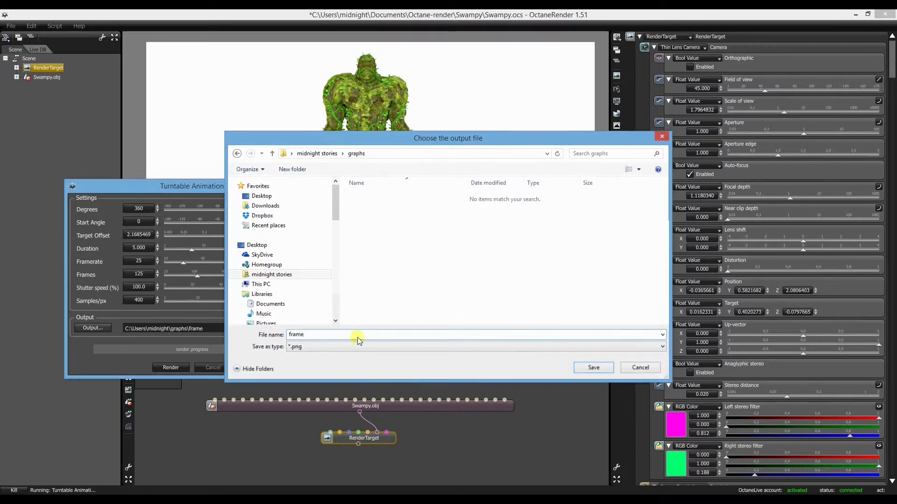
click(639, 367)
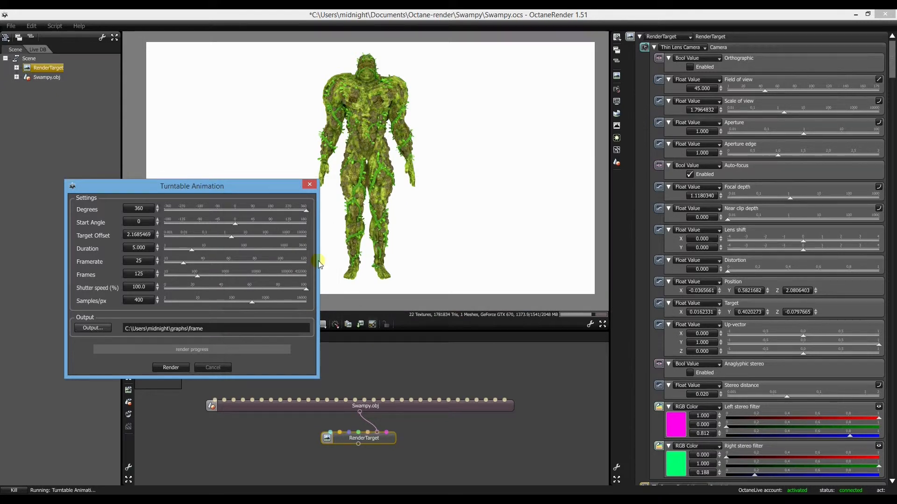
Start rendering the 125-frame turntable animation of Swampy.
drag(192, 186, 199, 131)
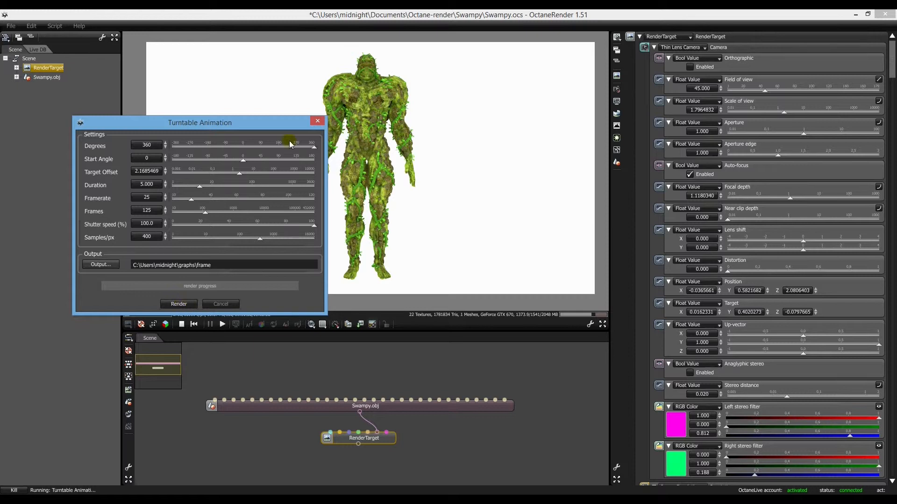
click(179, 304)
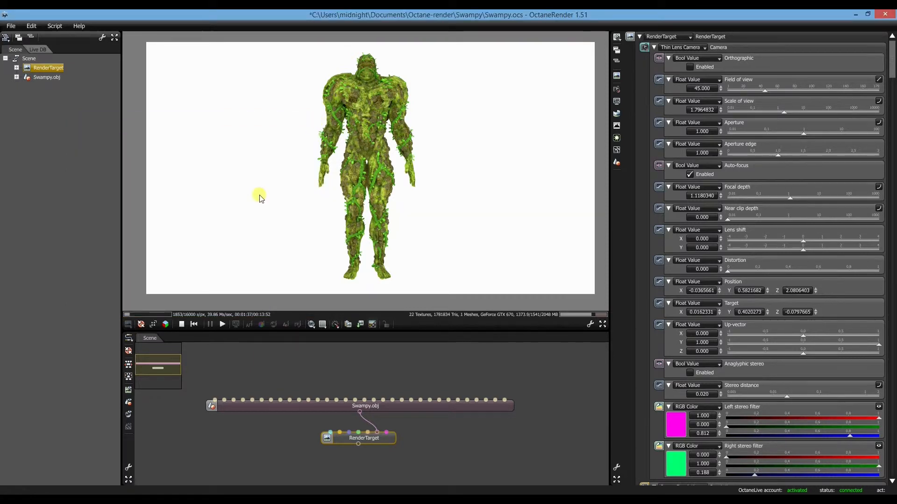
mouse_move(256, 198)
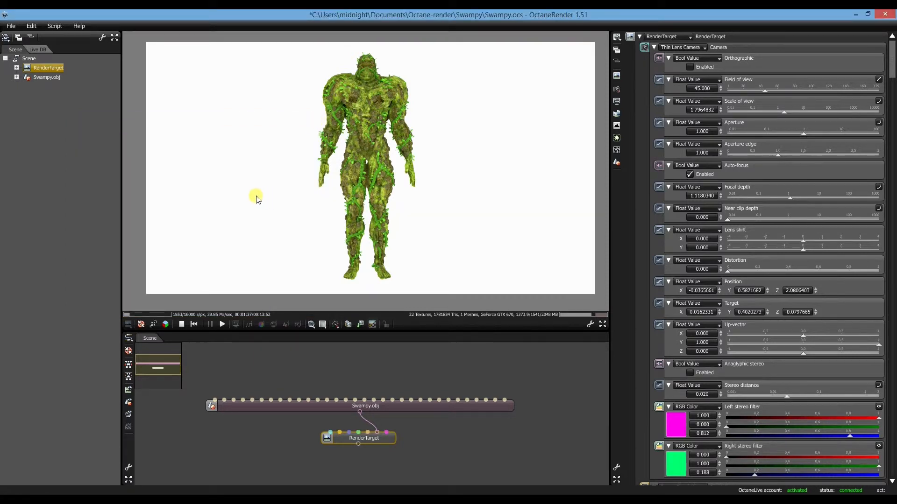
mouse_move(437, 197)
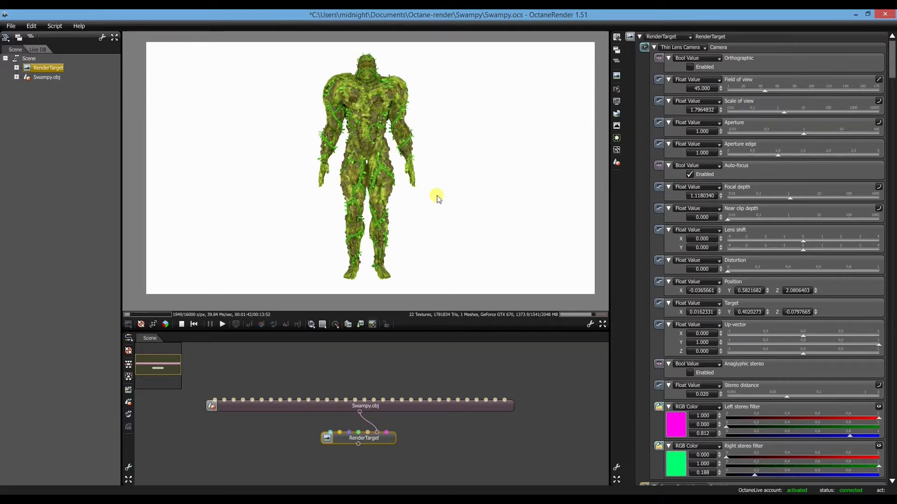
mouse_move(393, 218)
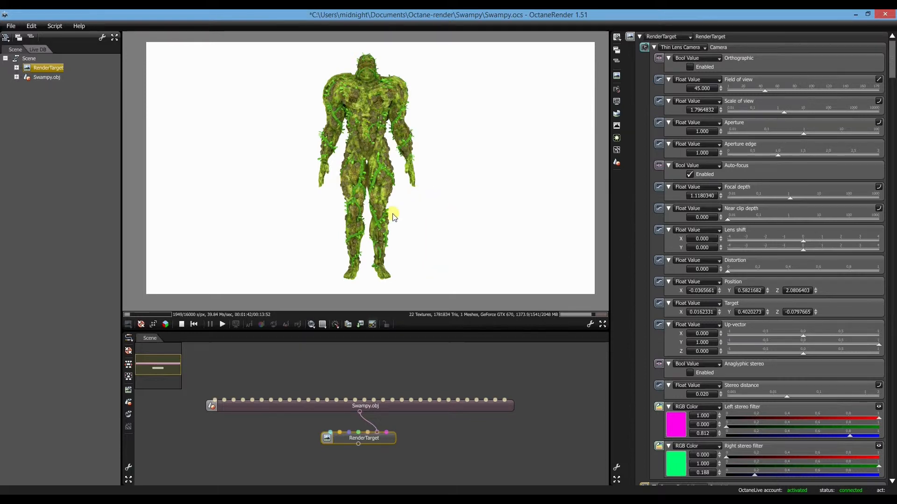
mouse_move(355, 210)
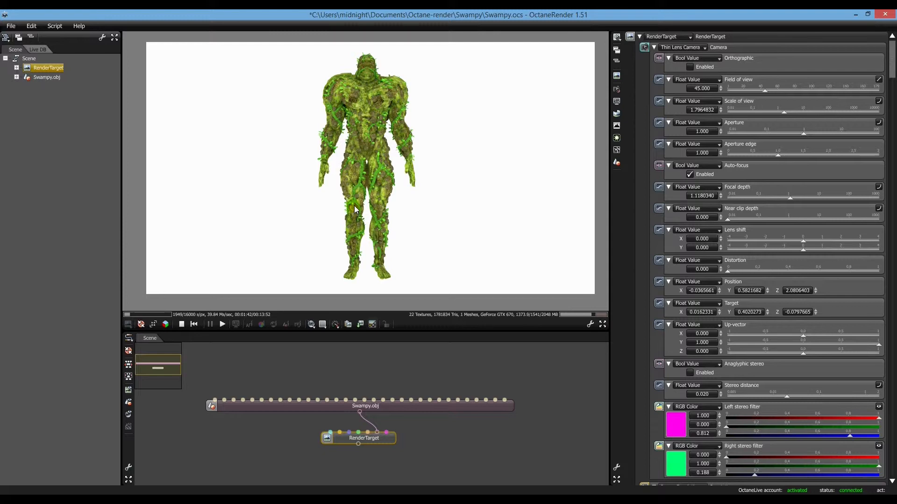
mouse_move(414, 208)
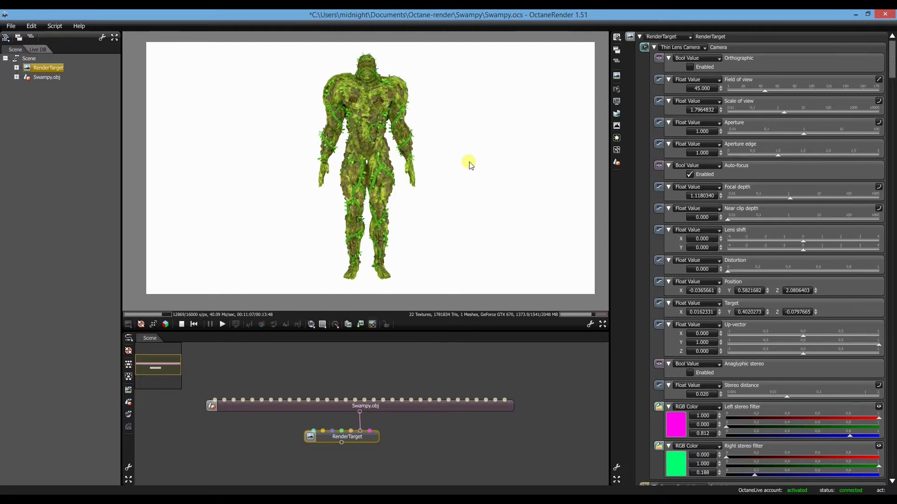
mouse_move(439, 100)
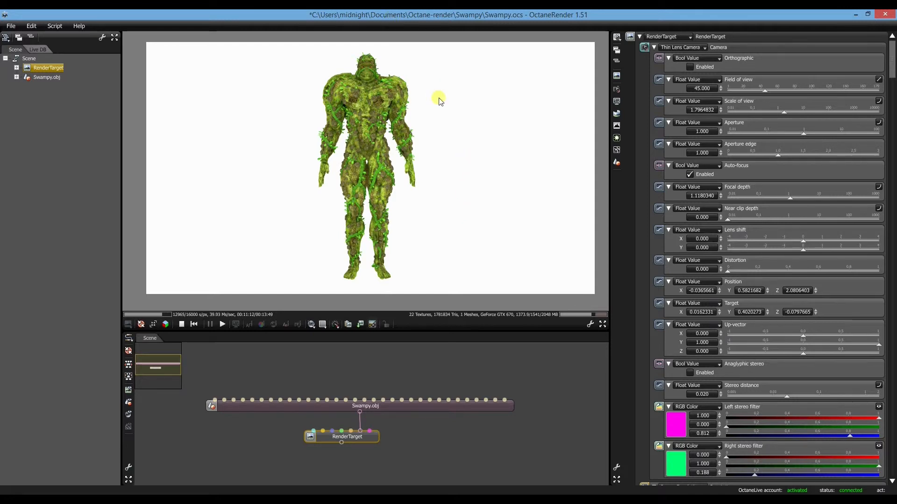
mouse_move(402, 138)
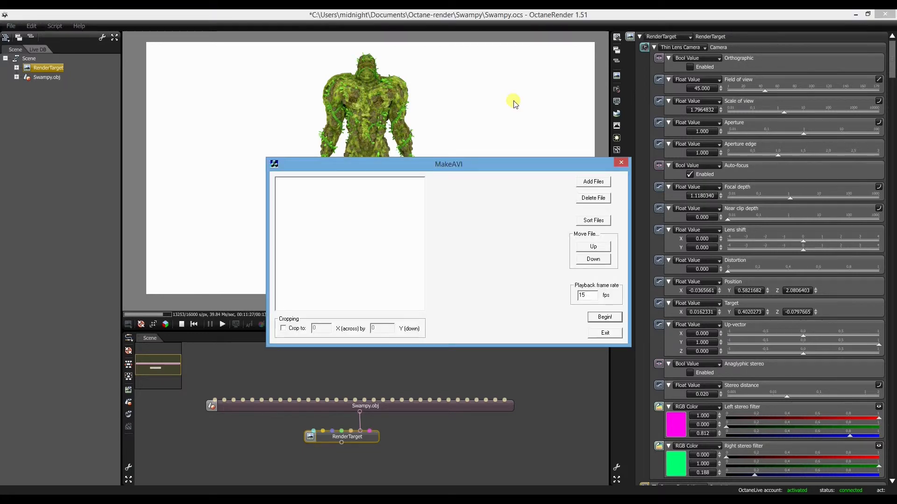
Reposition the MakeAVI window over the scene, its file list still empty.
drag(448, 164, 404, 114)
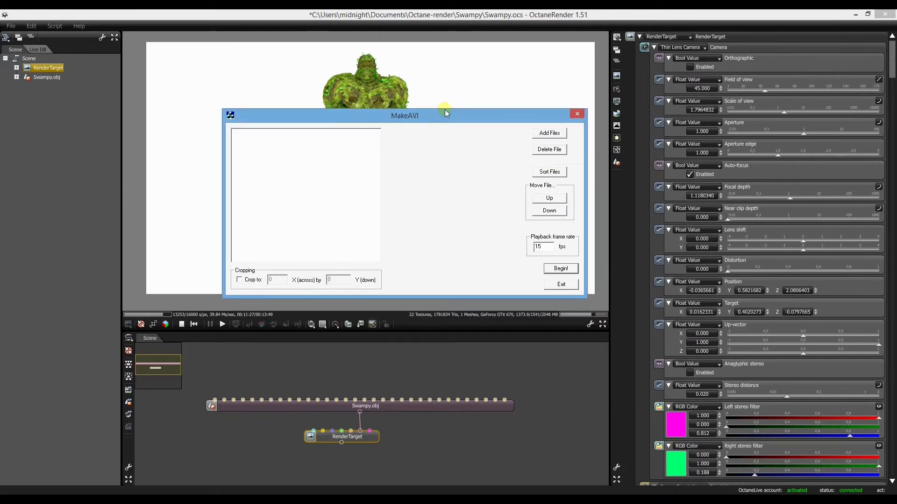
drag(445, 115, 440, 127)
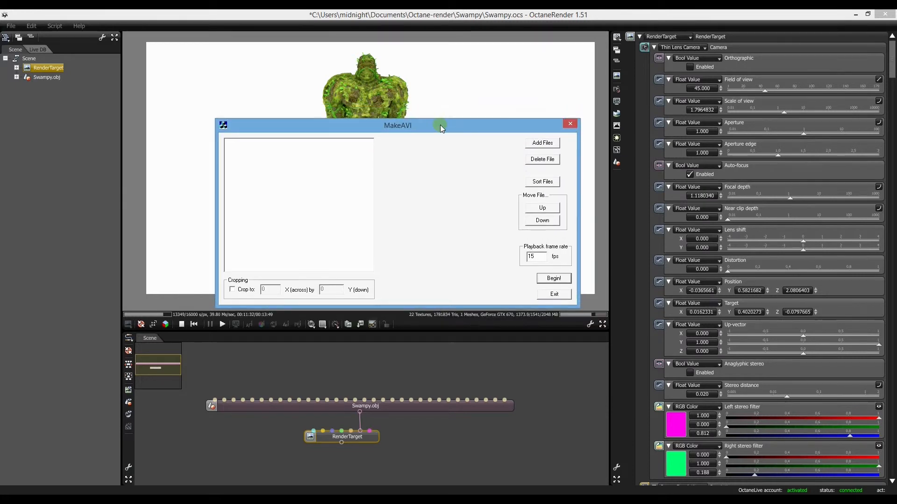
mouse_move(262, 186)
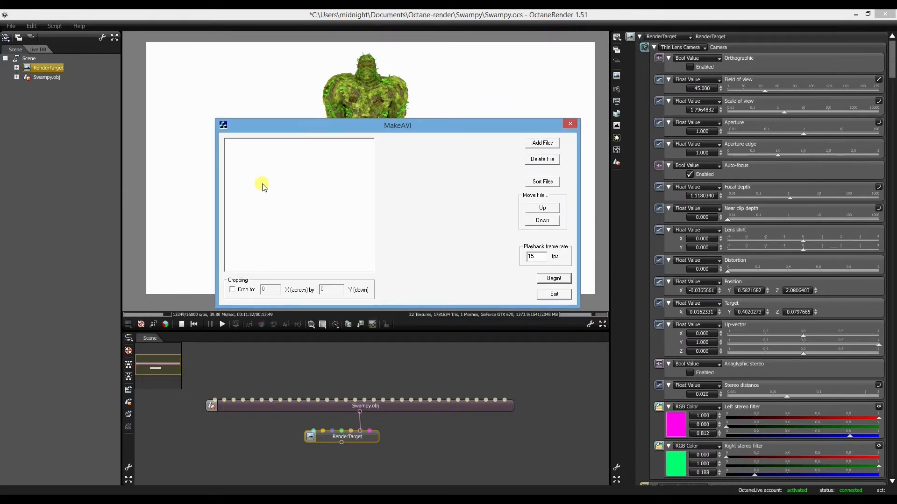
mouse_move(291, 164)
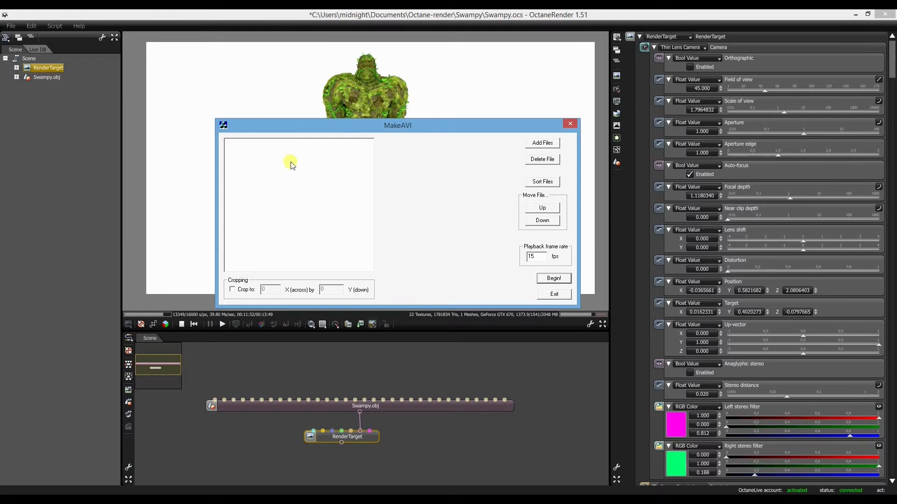
mouse_move(544, 137)
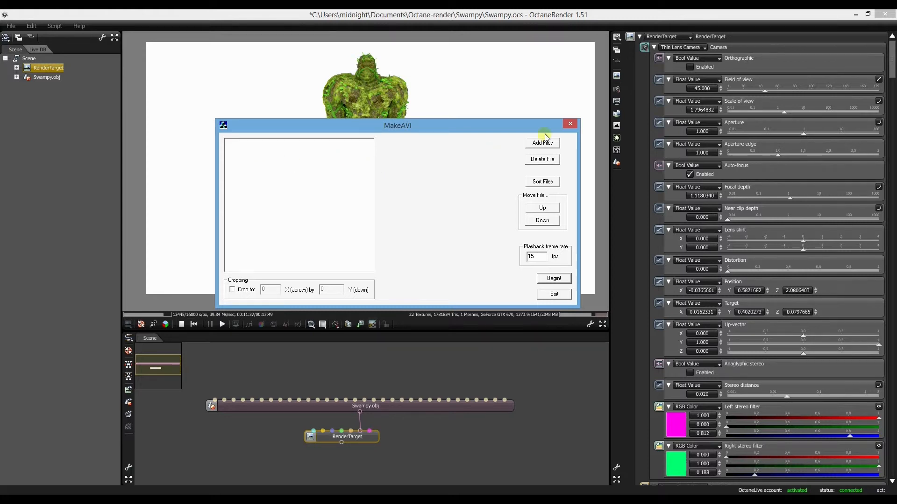
Start adding files, dismiss the location warning and browse to the Anim-Frames folder.
click(542, 142)
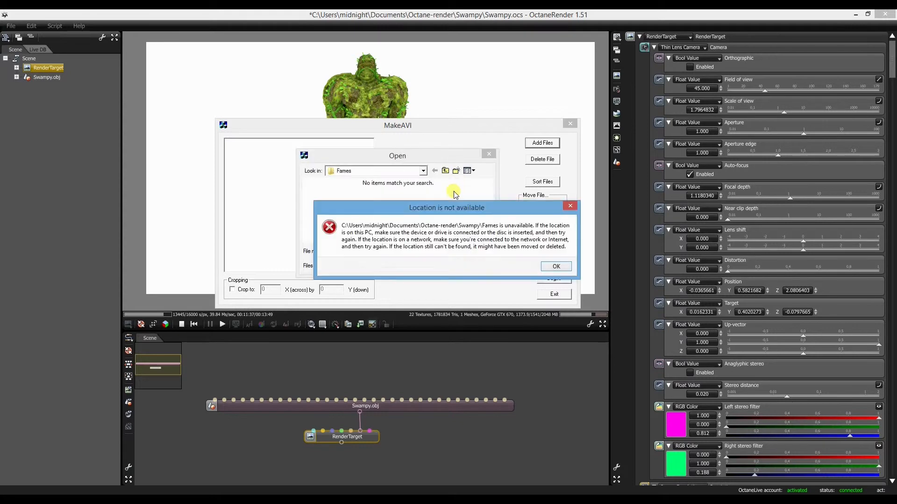
click(555, 266)
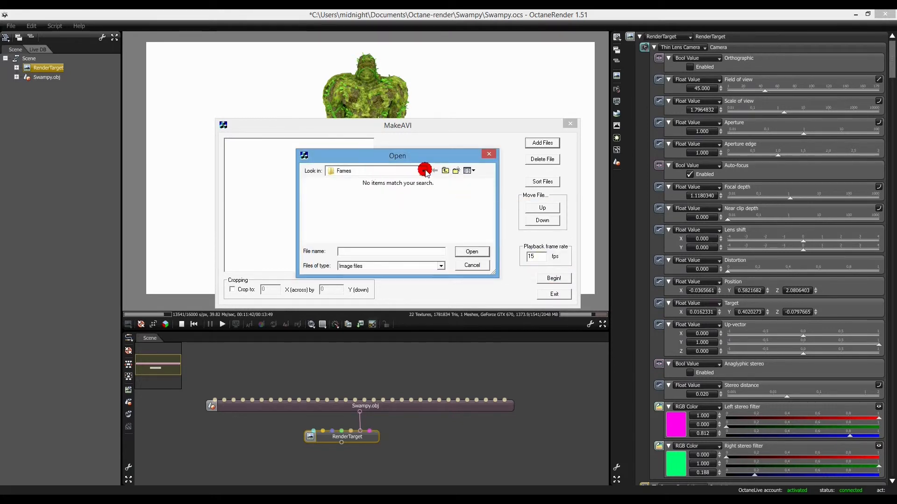
click(423, 170)
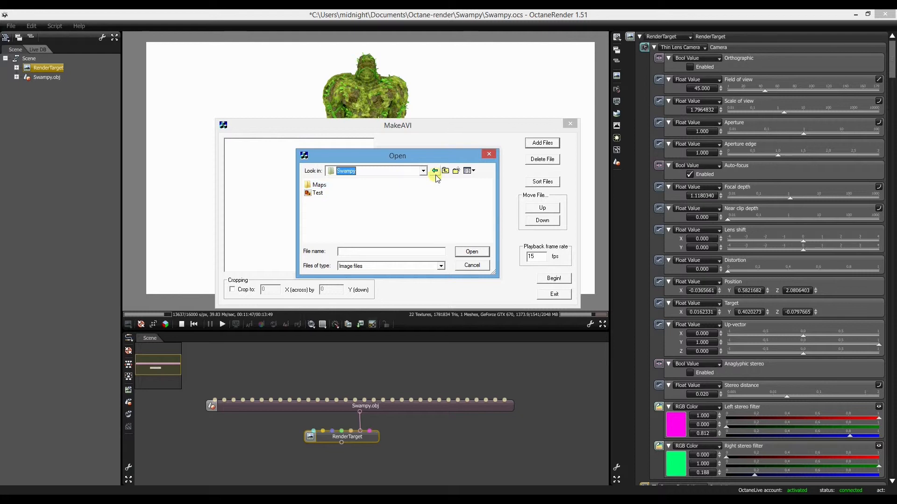
click(422, 170)
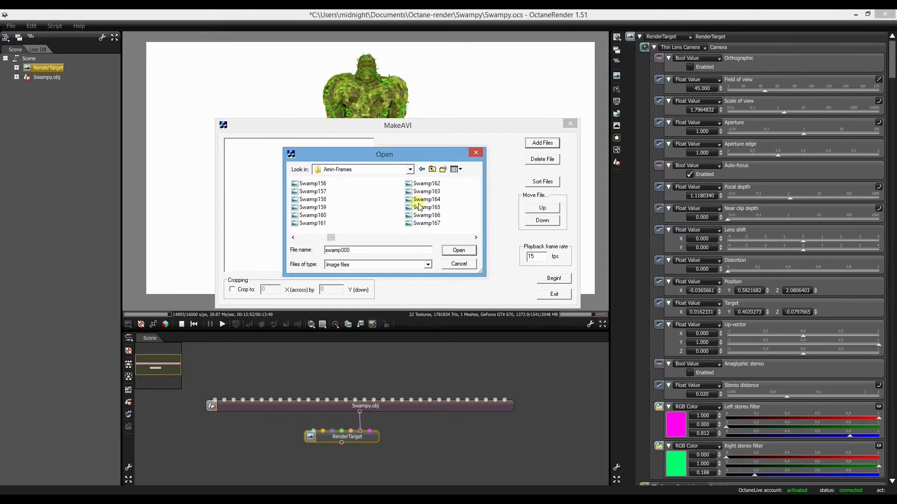
drag(329, 236, 363, 236)
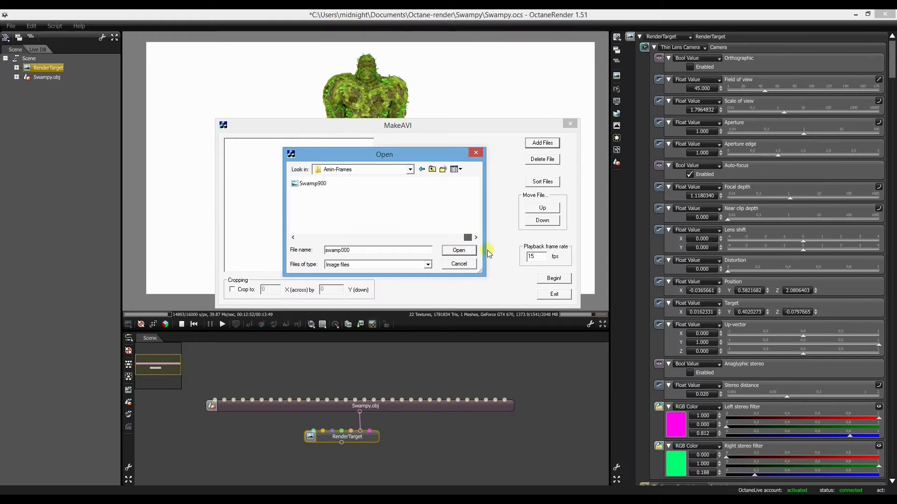
Select all the Swamp frame images through Swamp900 and add them to the file list.
click(313, 183)
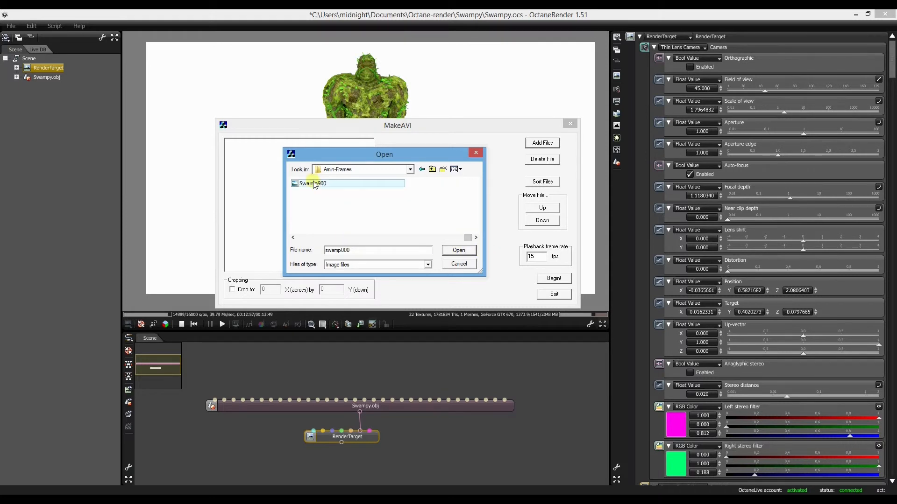
click(314, 184)
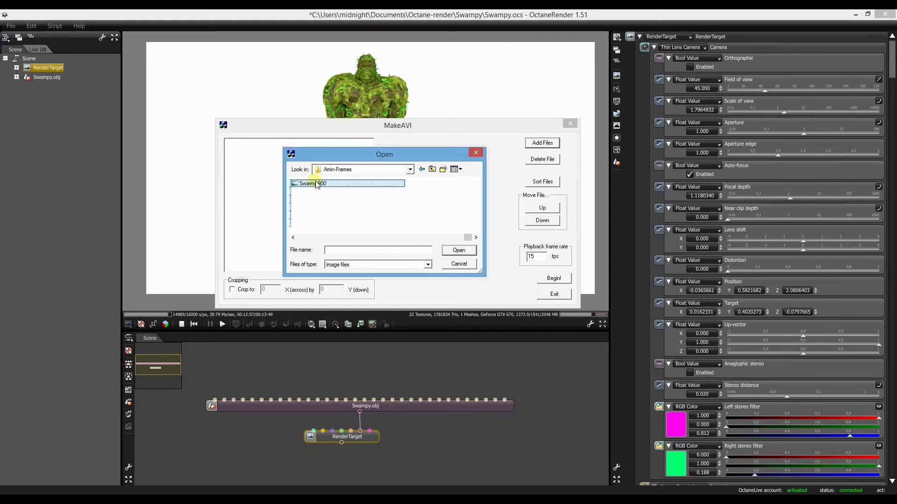
click(458, 251)
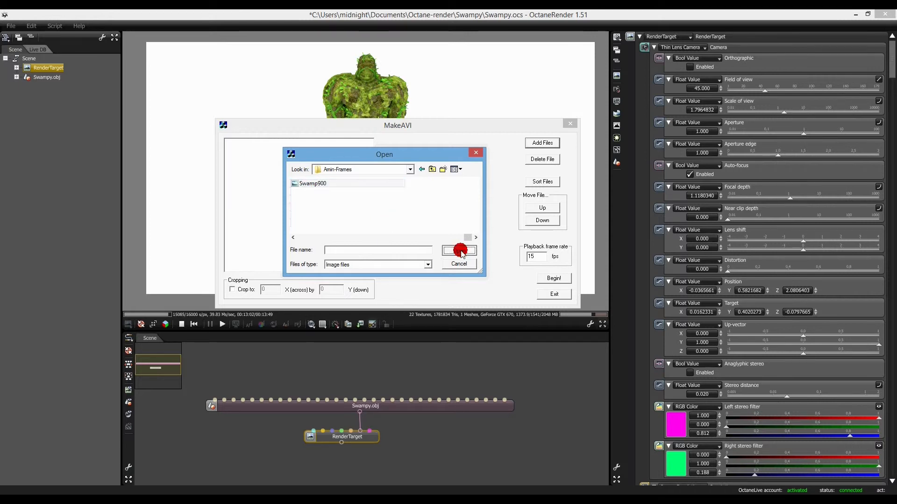
click(460, 250)
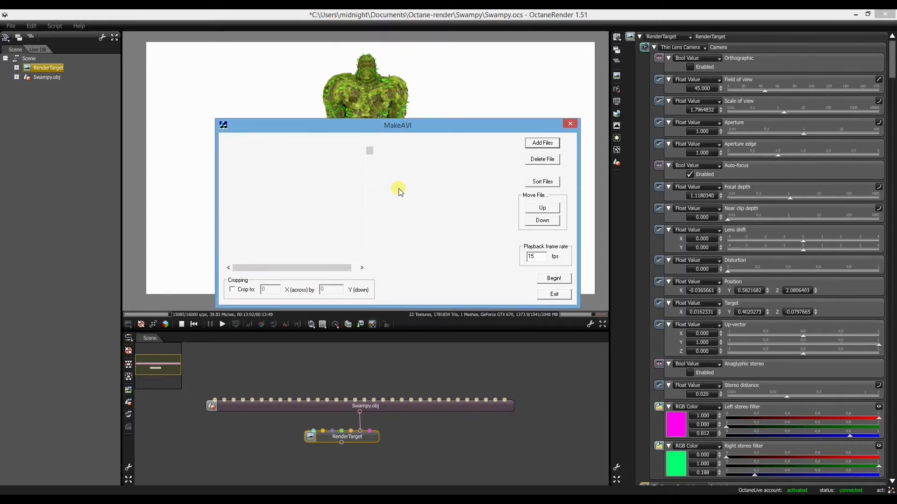
Set the playback frame rate for the swamp frames to 24 fps and begin the build.
click(541, 142)
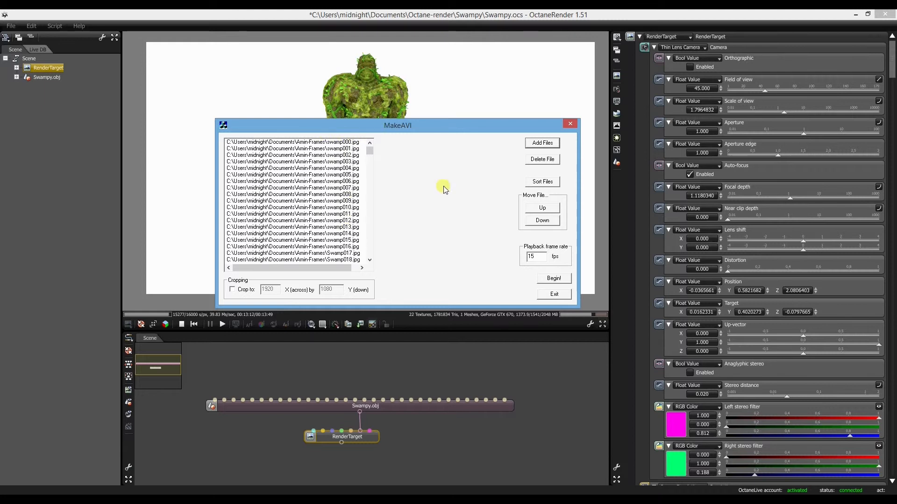
click(533, 256)
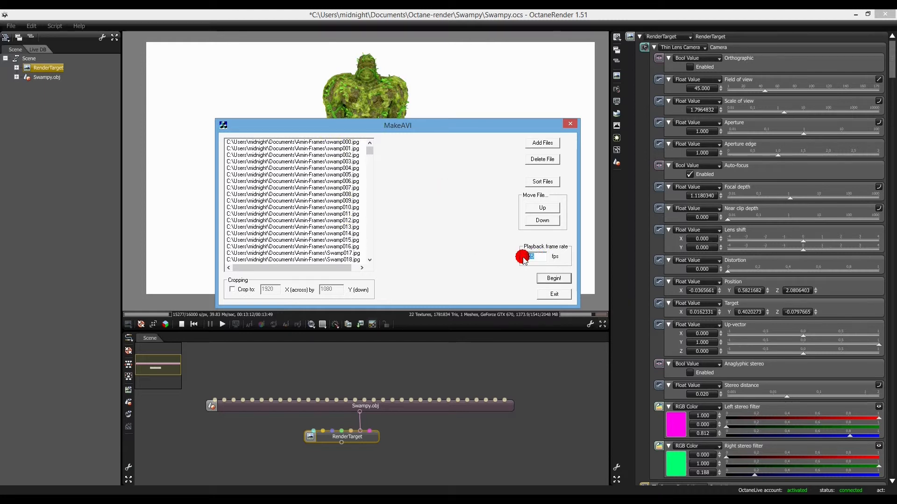
text(24)
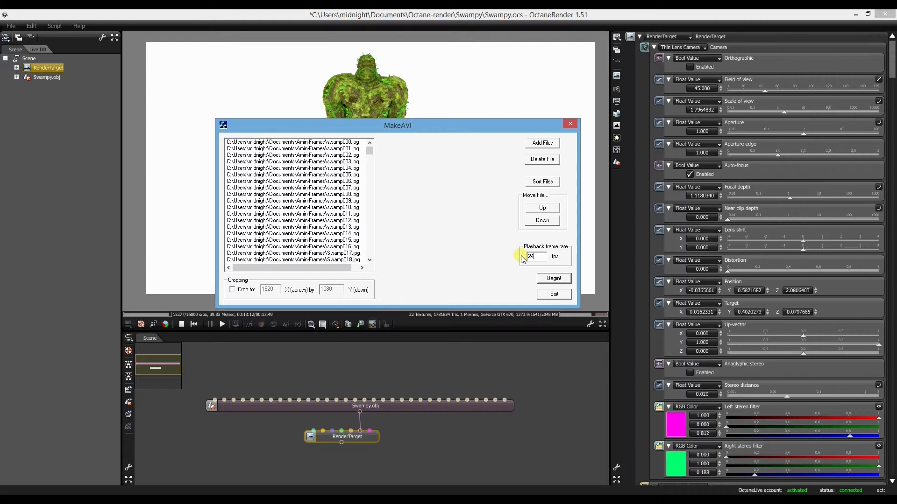
mouse_move(469, 267)
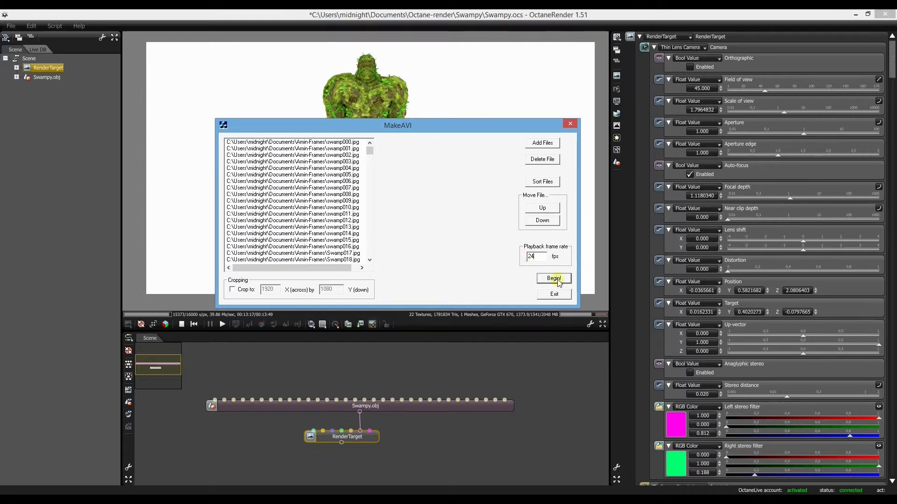
click(553, 278)
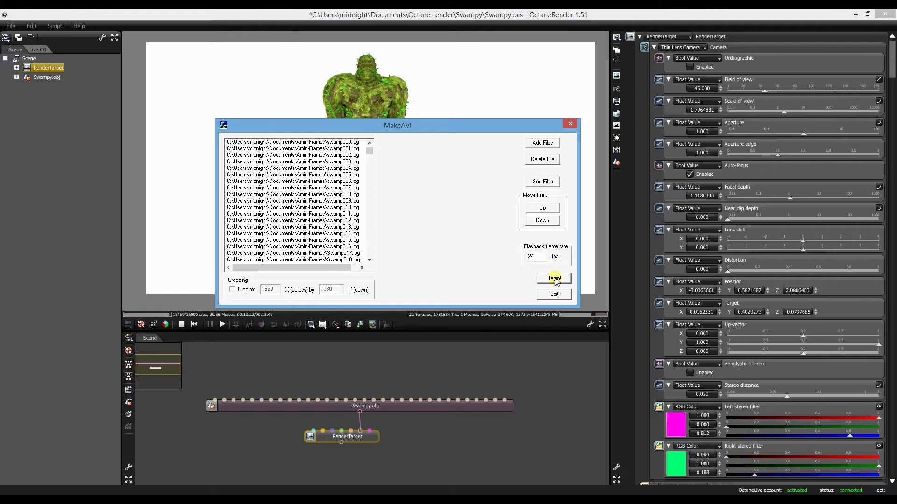
Save the output video as 'swa' AVI in the frames folder, reaching the compression choice.
click(553, 278)
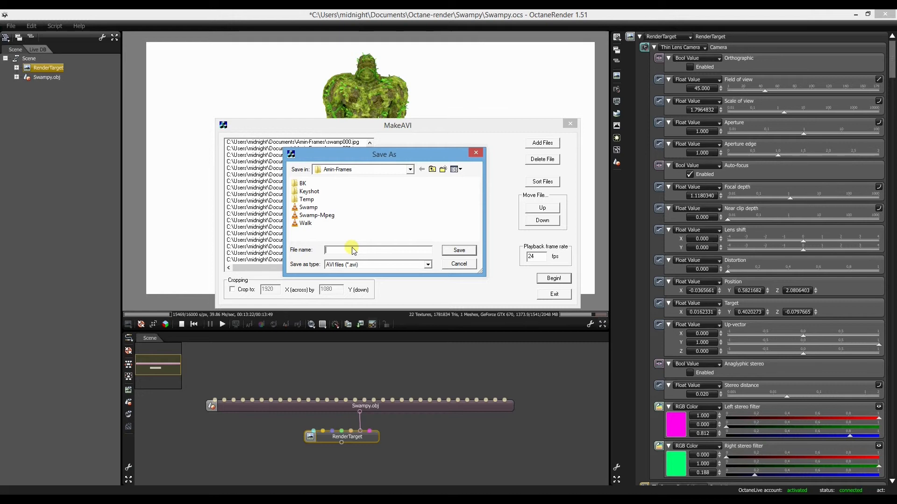
text(swamp2)
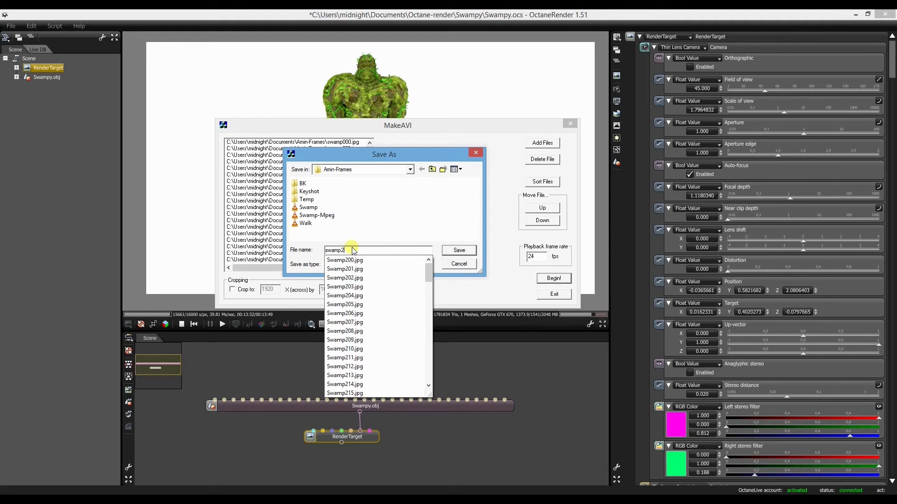
click(457, 250)
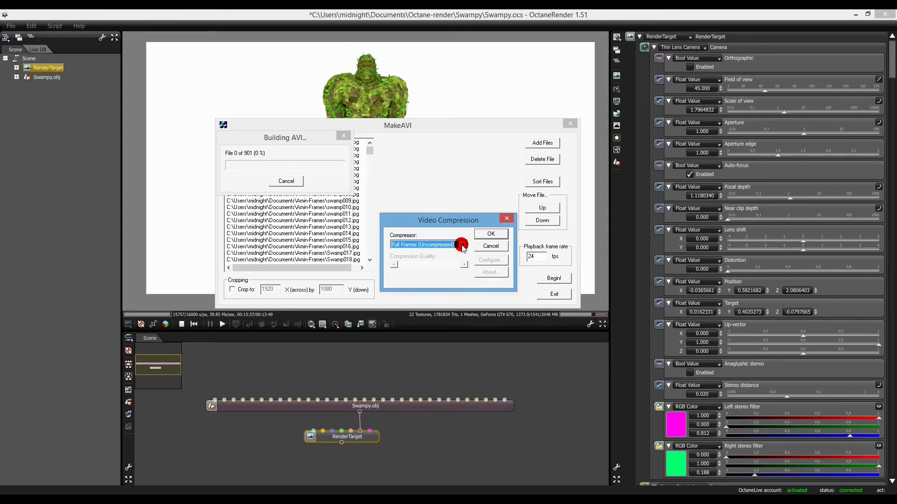
Choose the x264vfw H.264/MPEG-4 AVC compressor and dismiss its warning log so encoding starts.
click(463, 244)
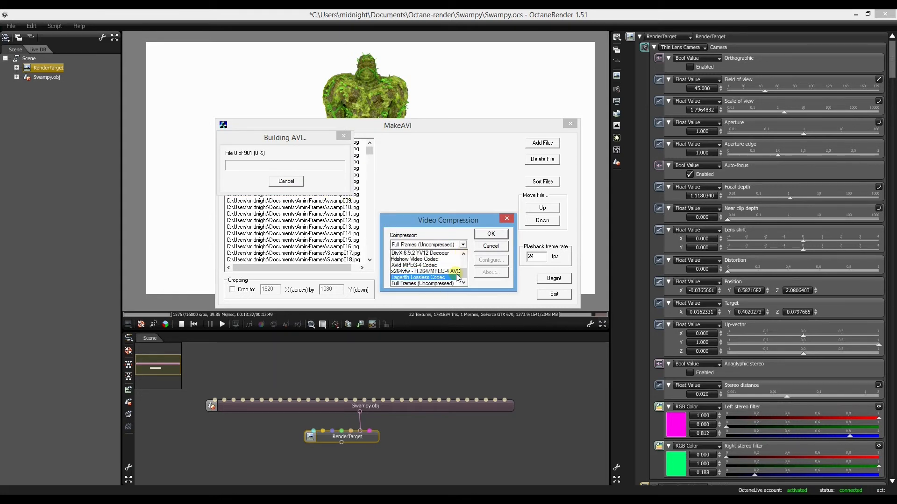
click(424, 271)
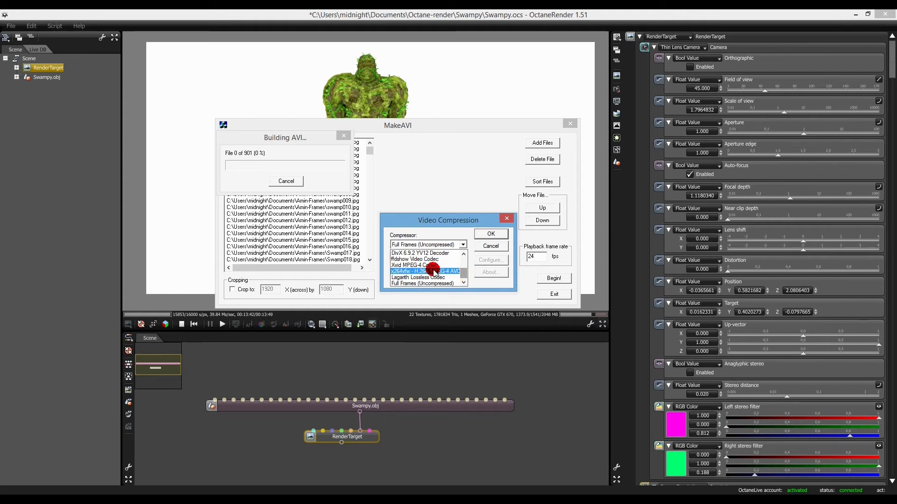
click(425, 271)
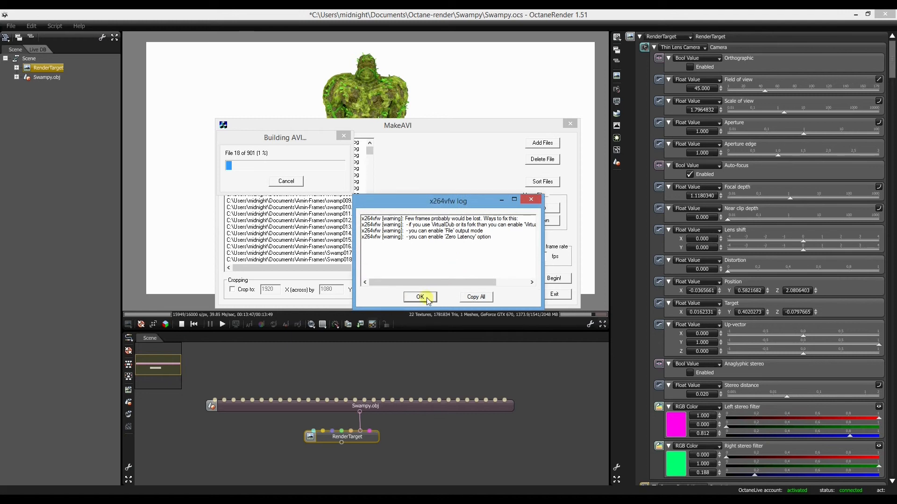
click(419, 297)
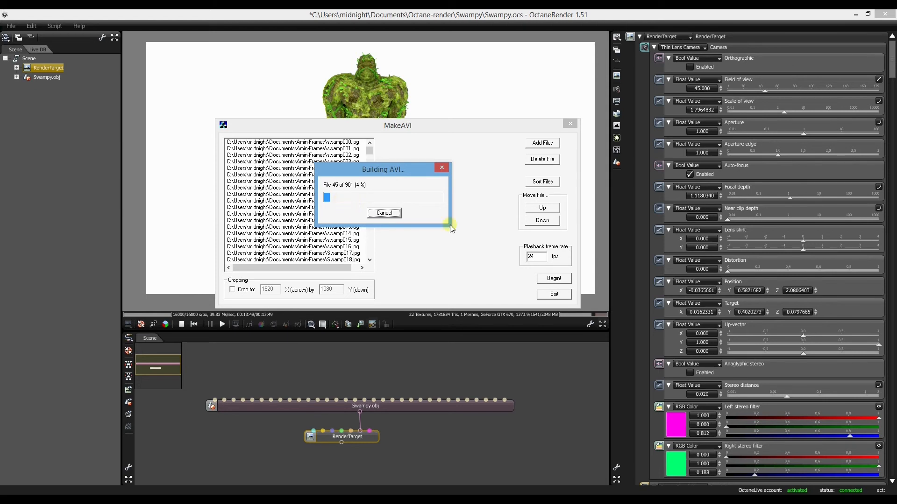
mouse_move(411, 235)
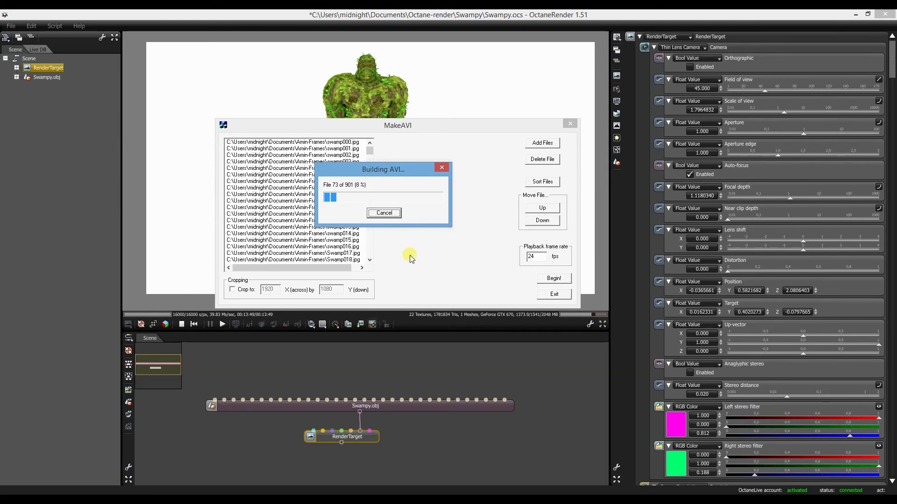
mouse_move(467, 254)
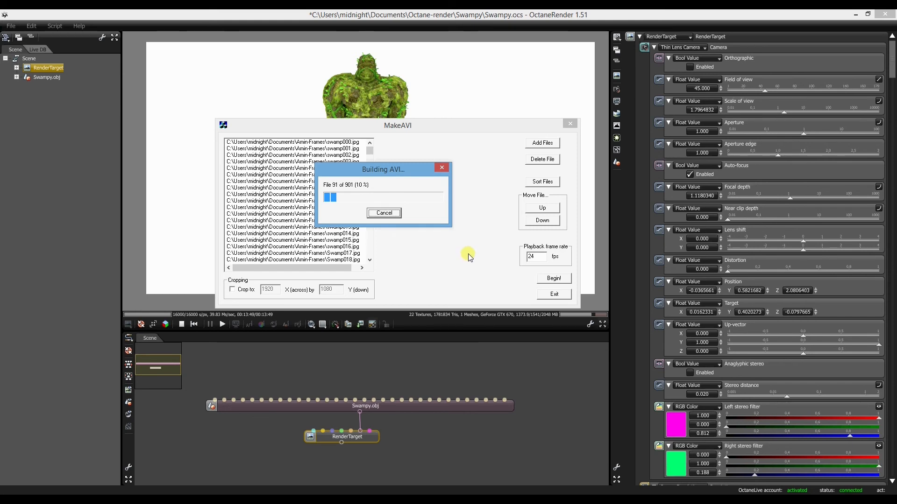